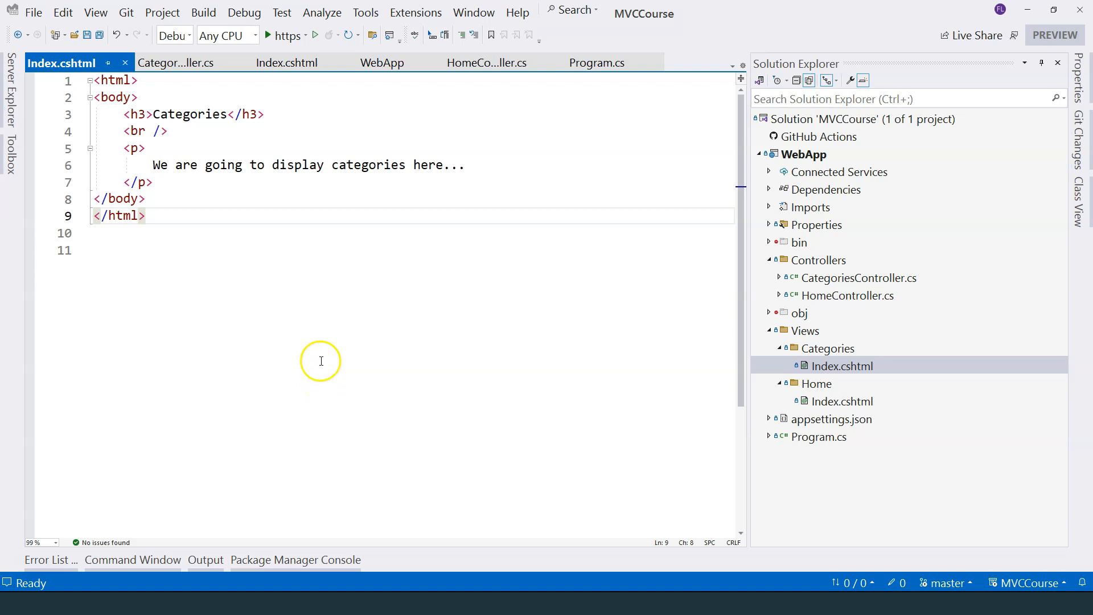
pyautogui.moveTo(399, 77)
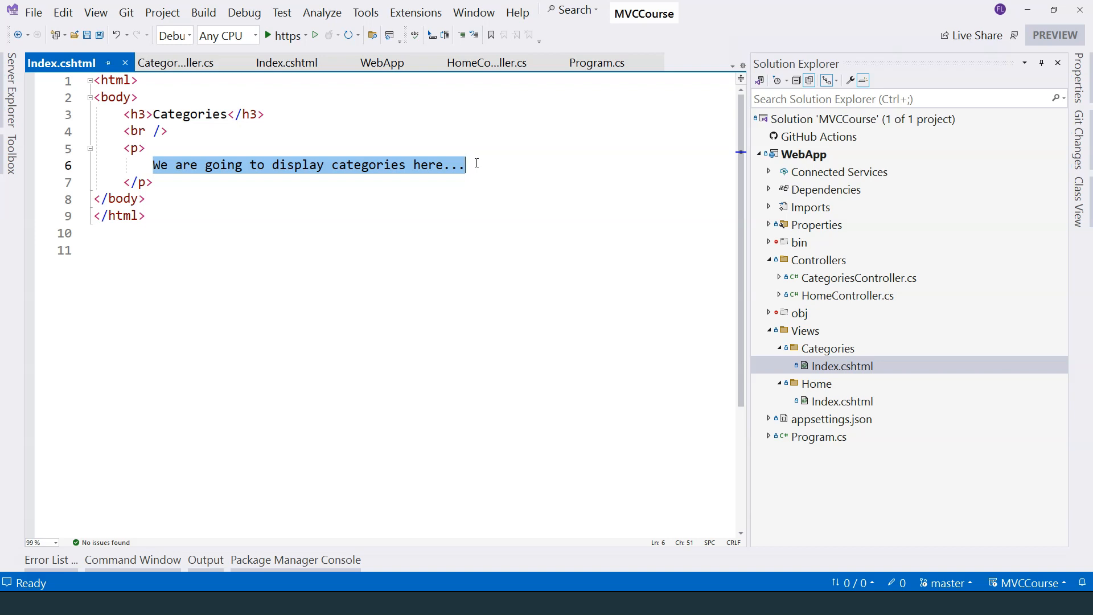
# Replace the paragraph with a <ul> of Beverage and Meat links, starting an href on Beverage
pyautogui.write('<ul')
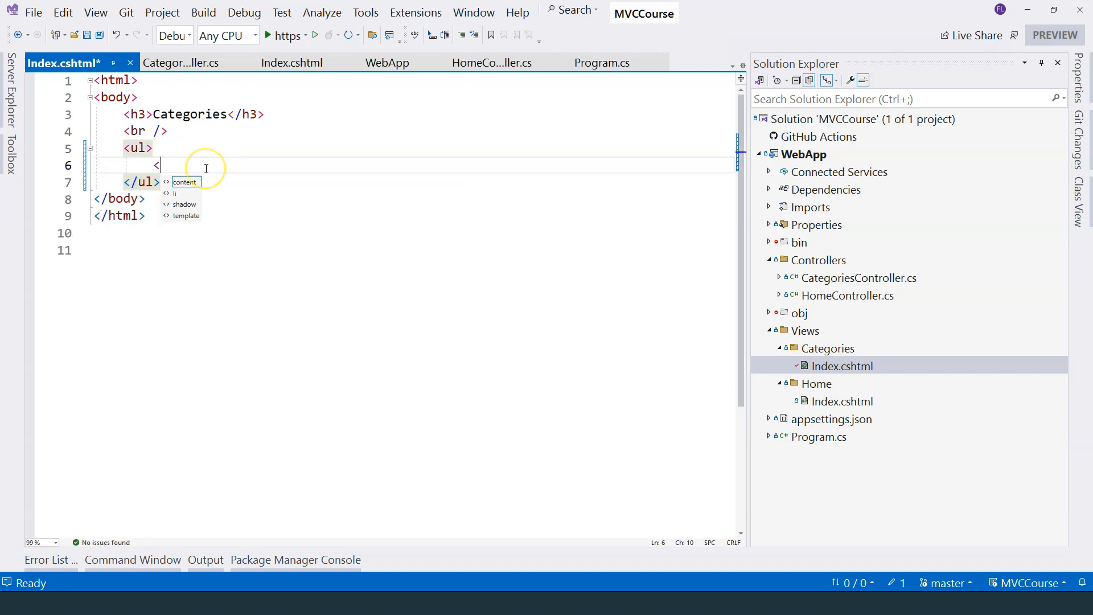
pyautogui.write('li>')
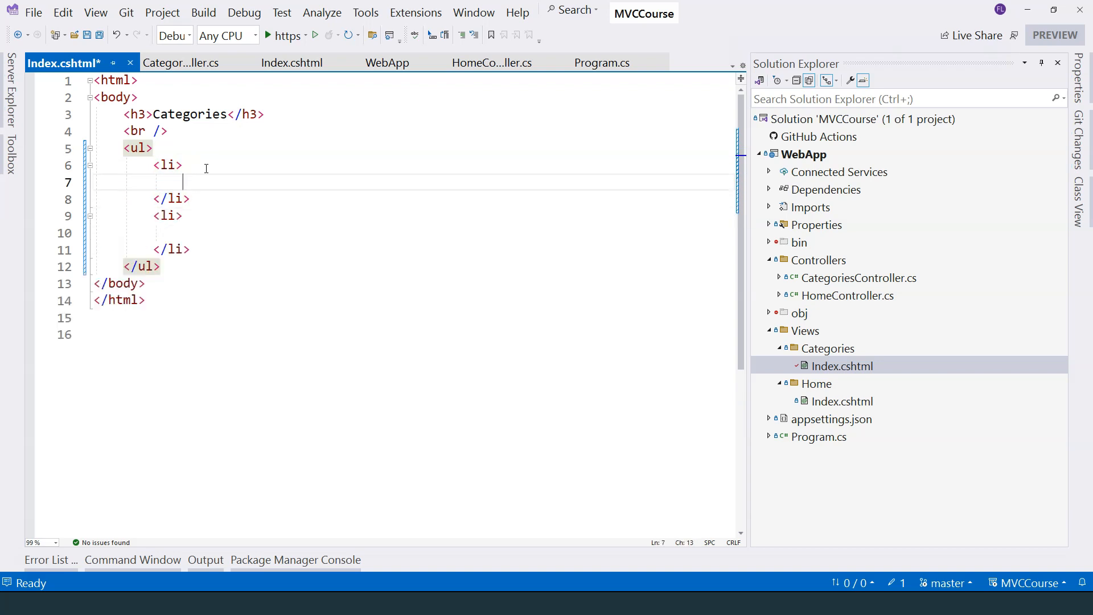
pyautogui.moveTo(238, 181)
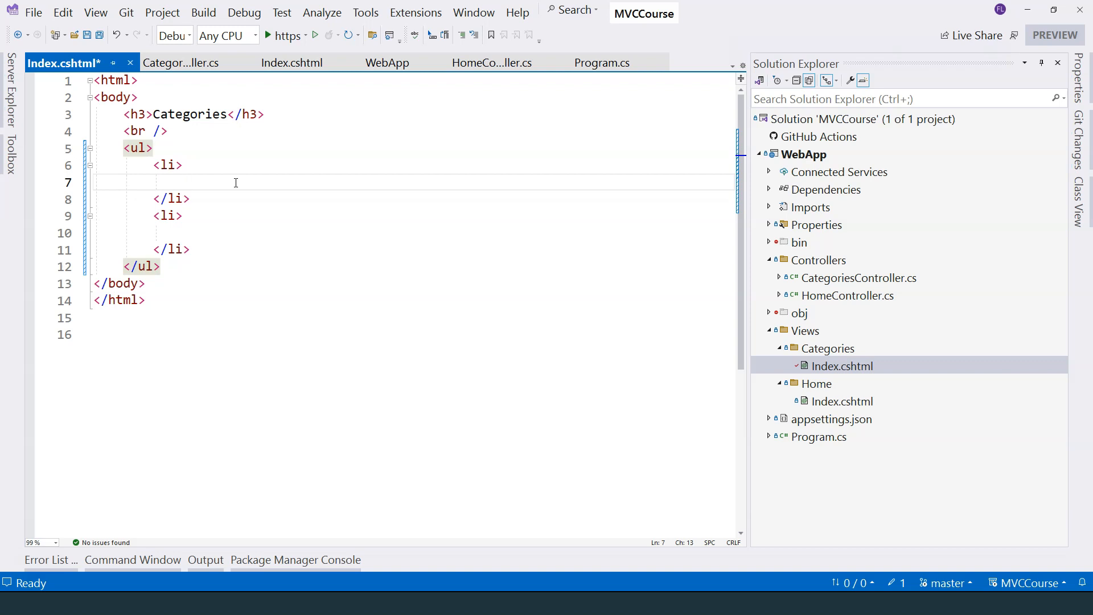
pyautogui.write('<a></a>')
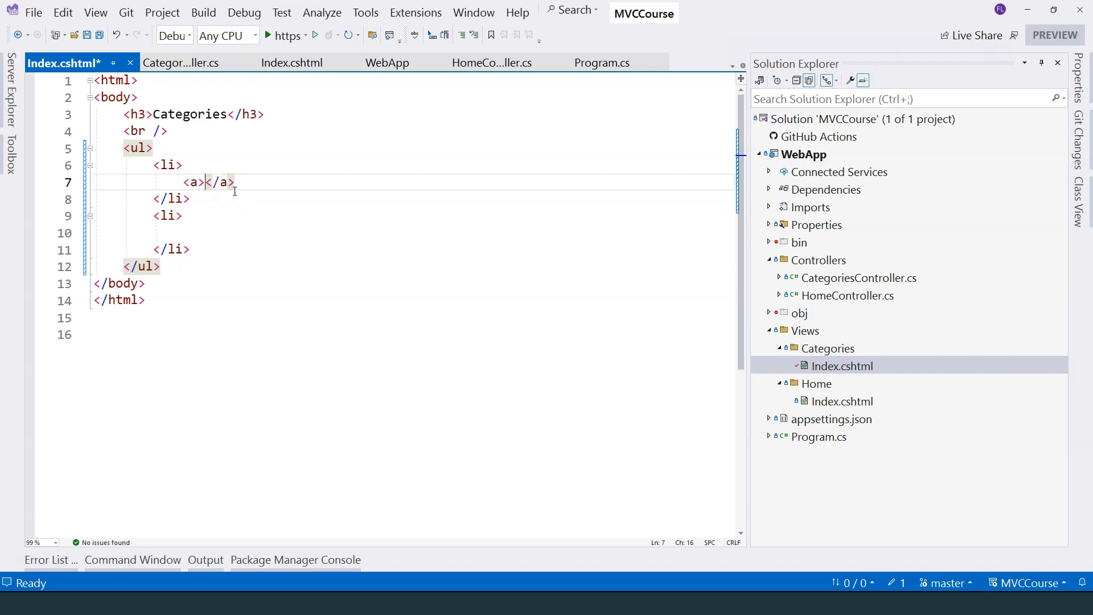
pyautogui.write('Beverage')
pyautogui.click(410, 232)
pyautogui.write('<a>Me</a>')
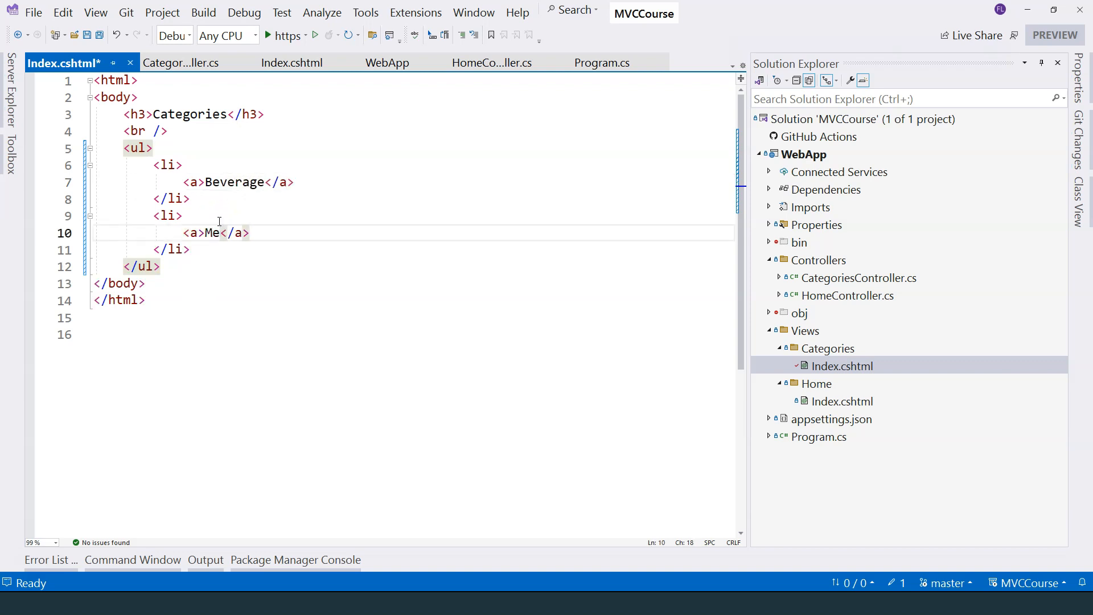
pyautogui.write('href=""')
pyautogui.write('at')
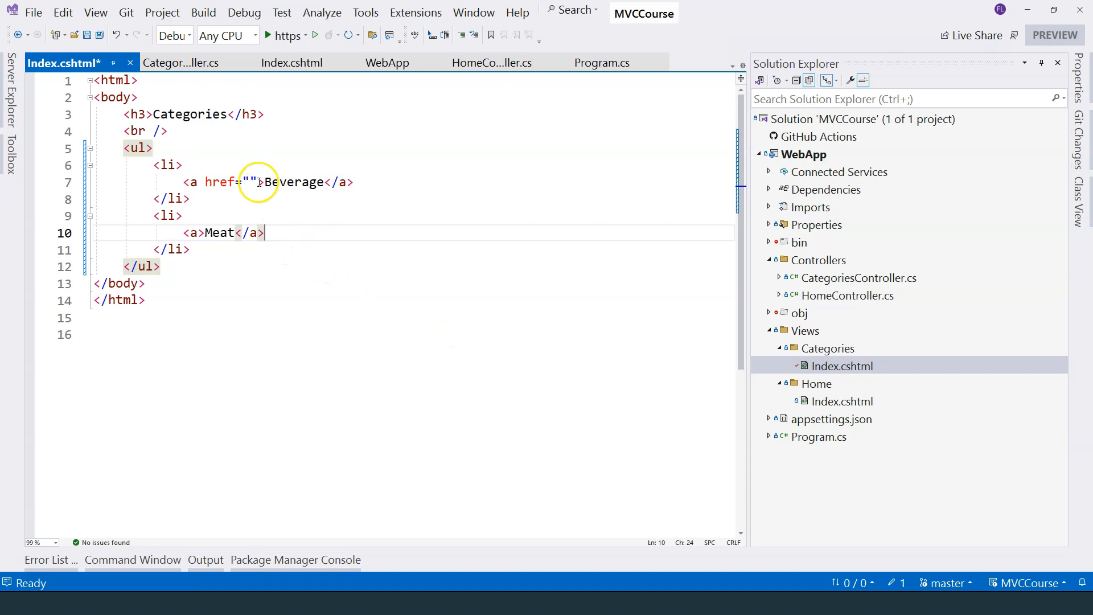
# Point the Beverage link's href to /categories/edit/1
pyautogui.write('/')
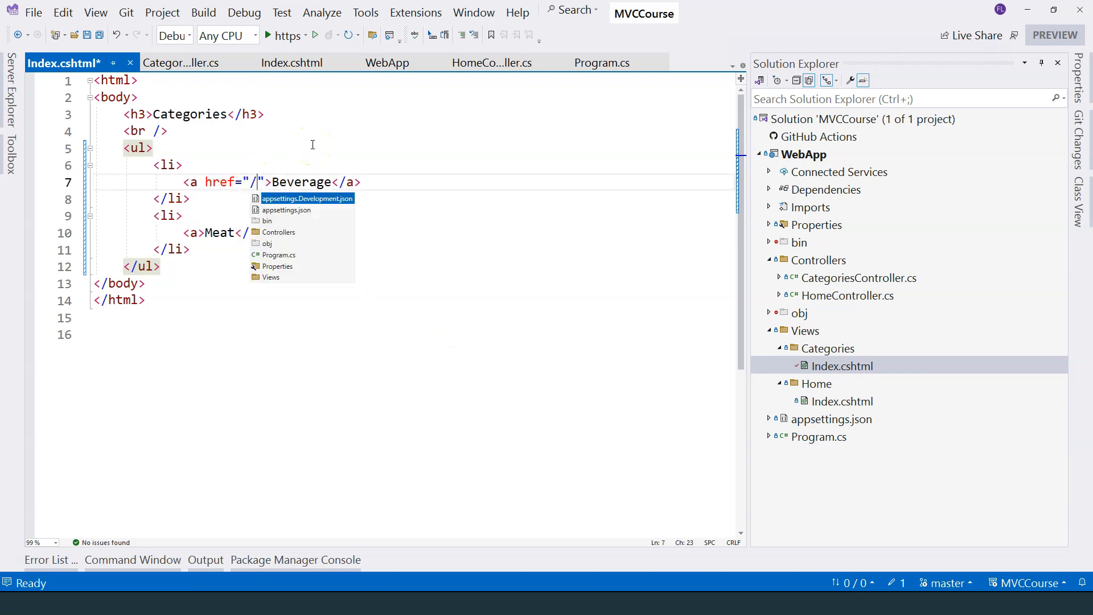
pyautogui.write('categories/e')
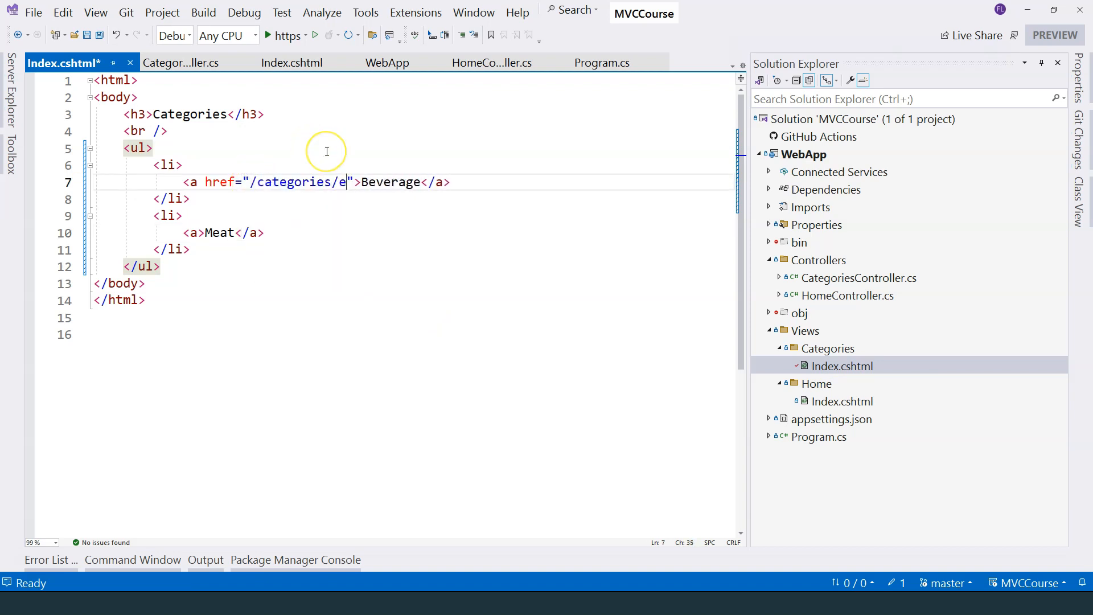
pyautogui.write('dit')
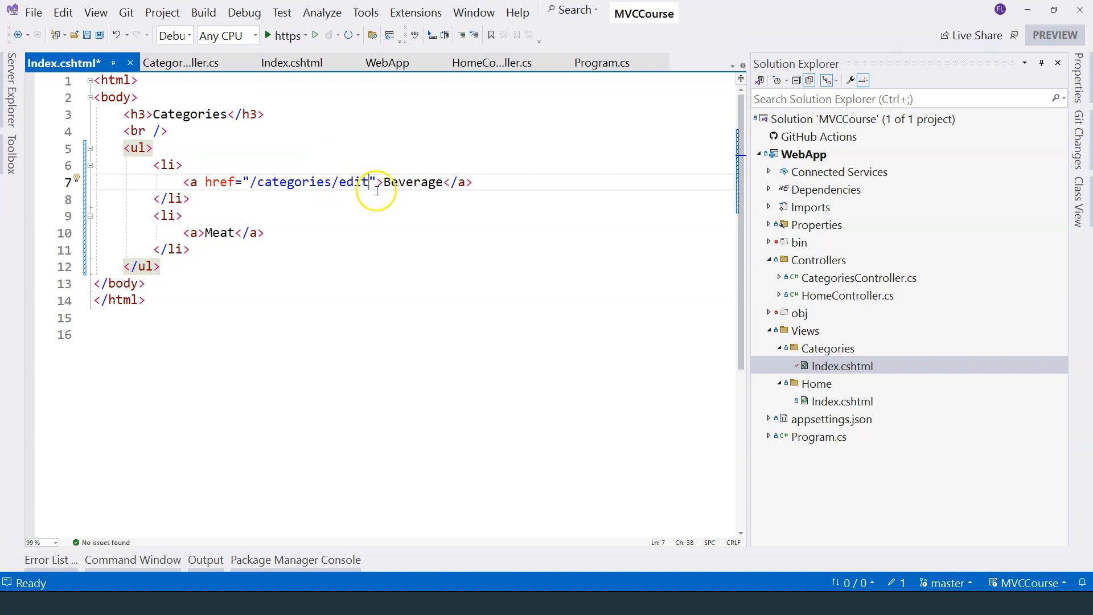
pyautogui.moveTo(390, 182)
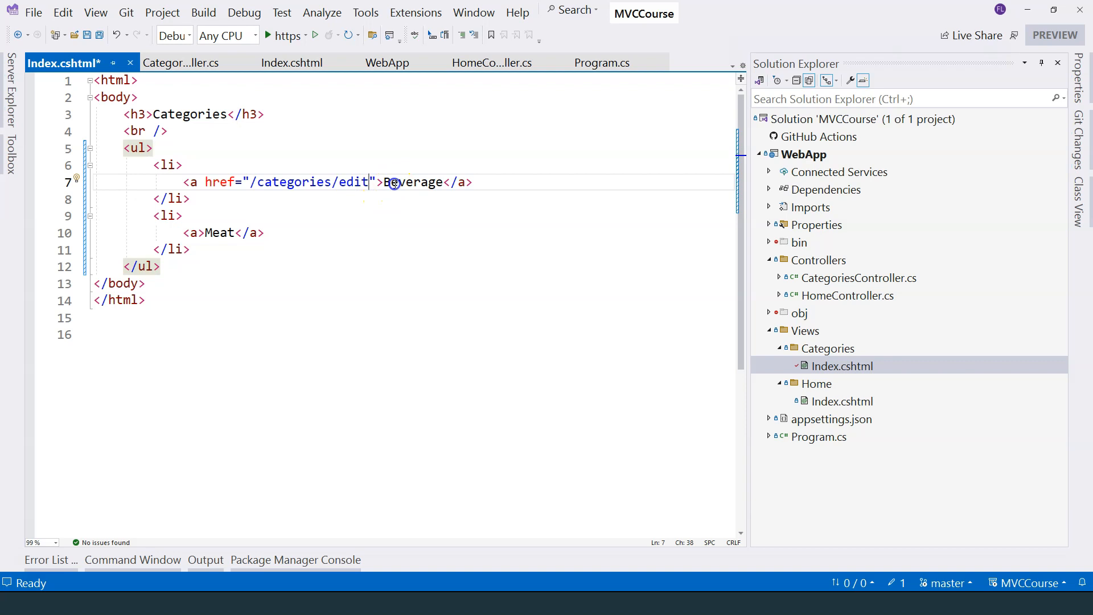
pyautogui.doubleClick(413, 182)
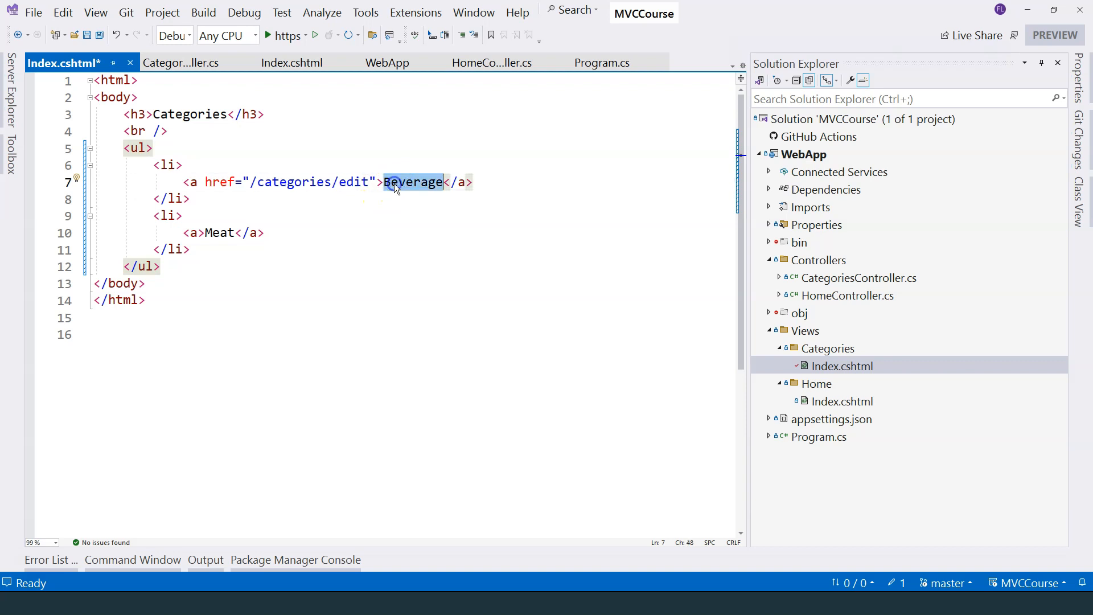
pyautogui.write('/')
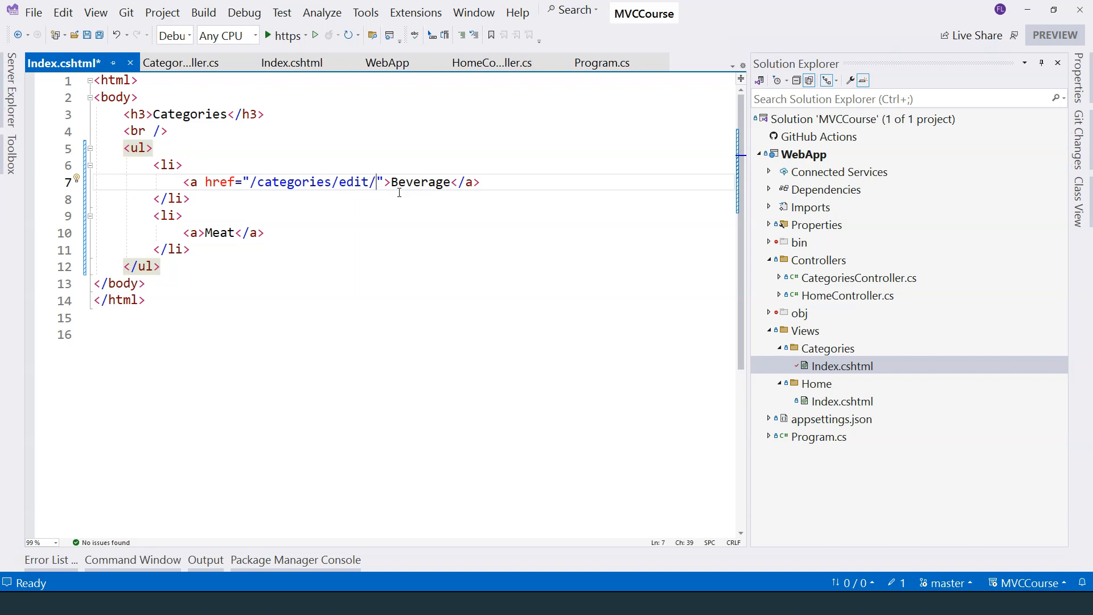
pyautogui.write('1')
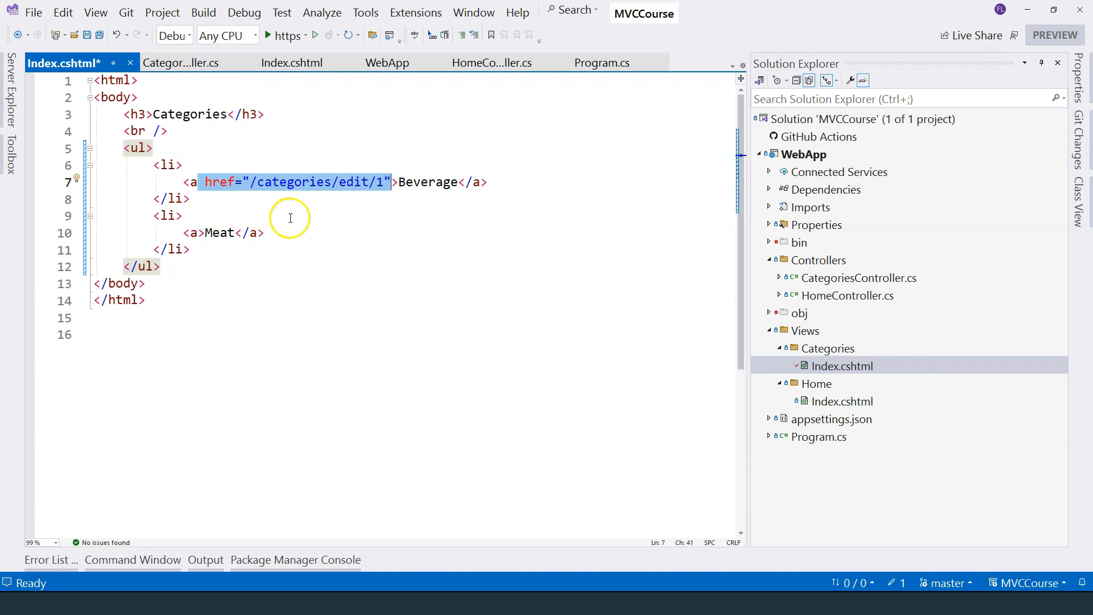
# Copy the href="/categories/edit/1" attribute onto the Meat link, adapting it for id 2
pyautogui.write('href="/categories/edit/1"')
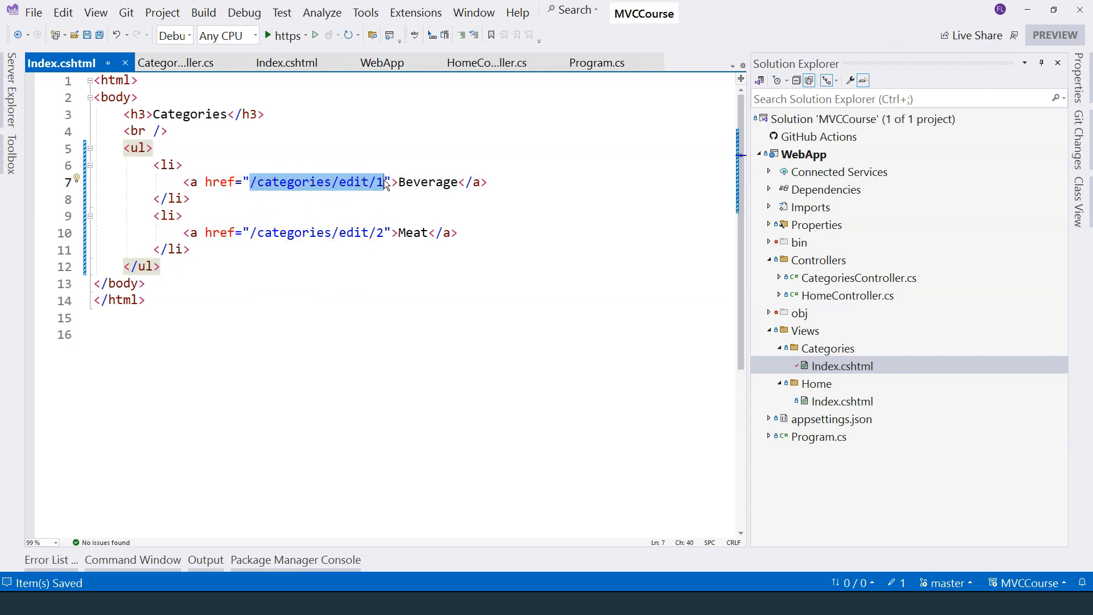
pyautogui.click(819, 437)
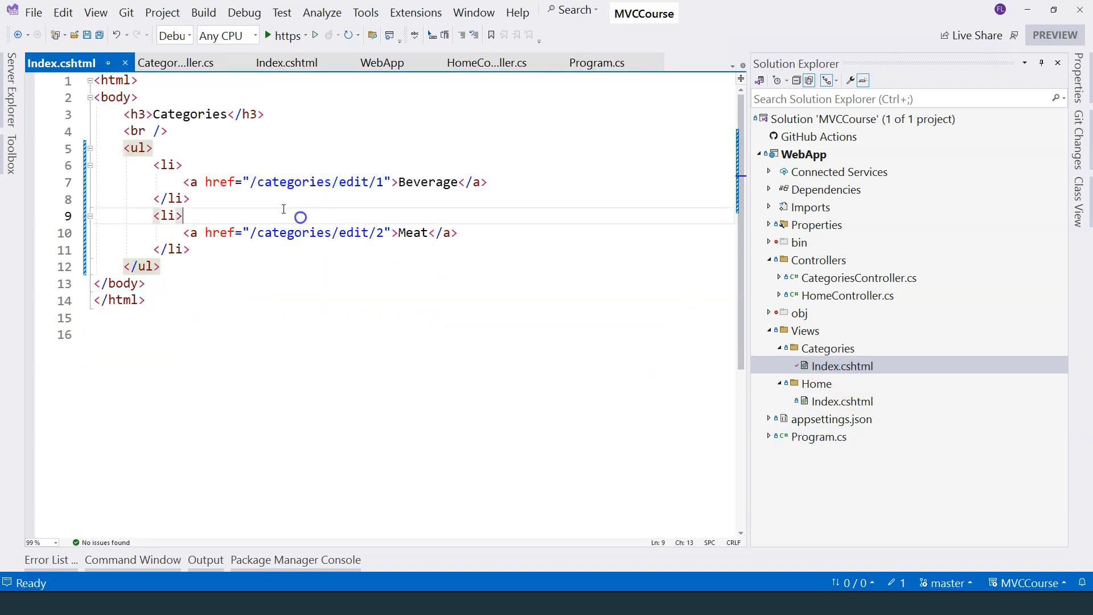
pyautogui.doubleClick(317, 182)
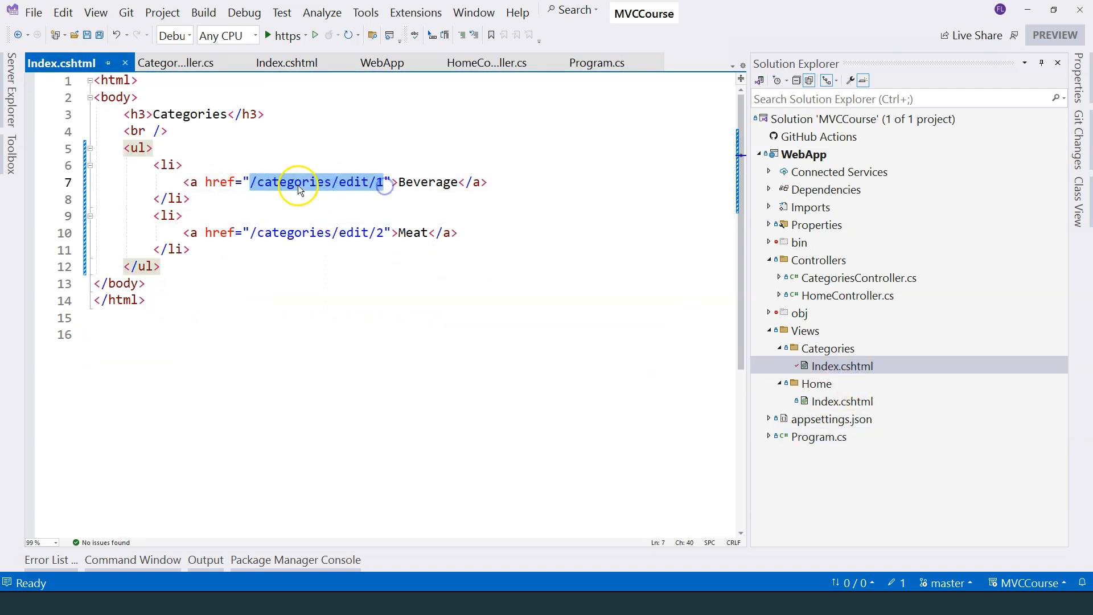
pyautogui.doubleClick(352, 182)
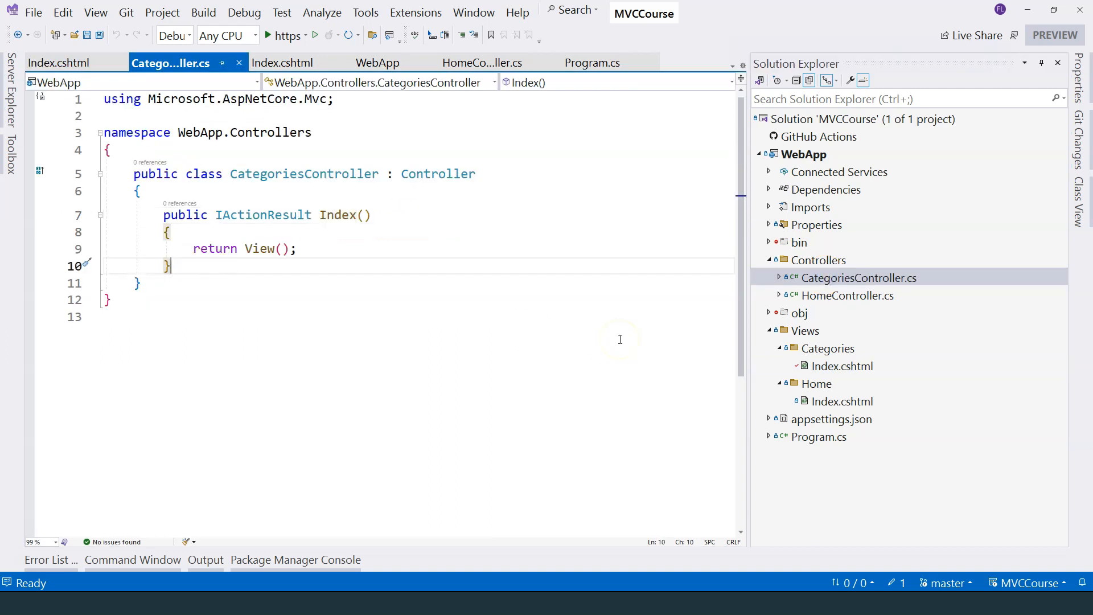
# Add a public IActionResult Edit(int id) action to CategoriesController
pyautogui.write('public')
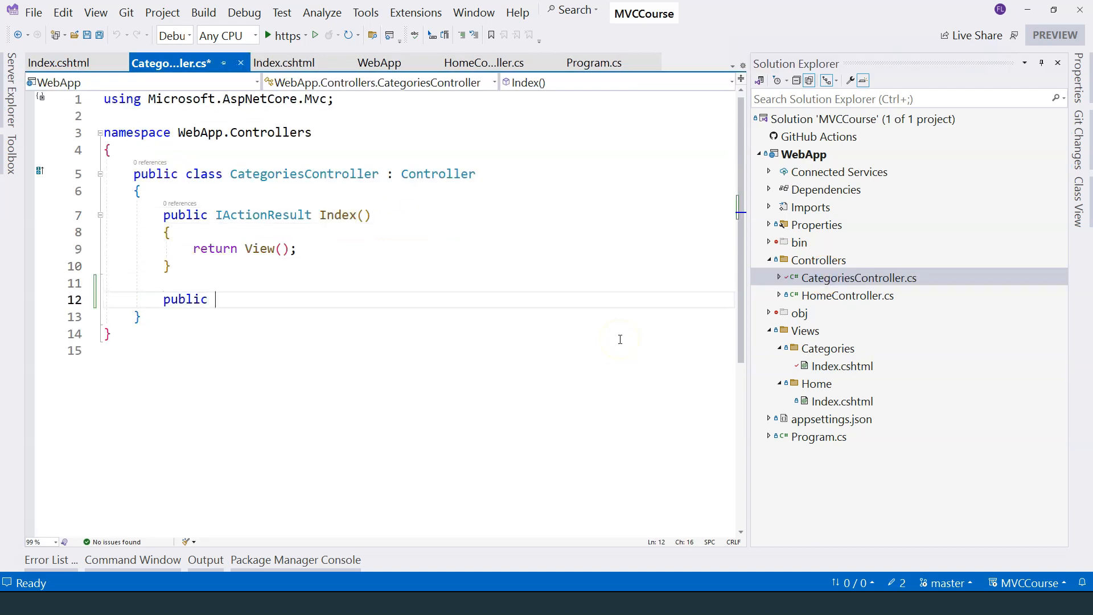
pyautogui.write('IActionResult Details() {')
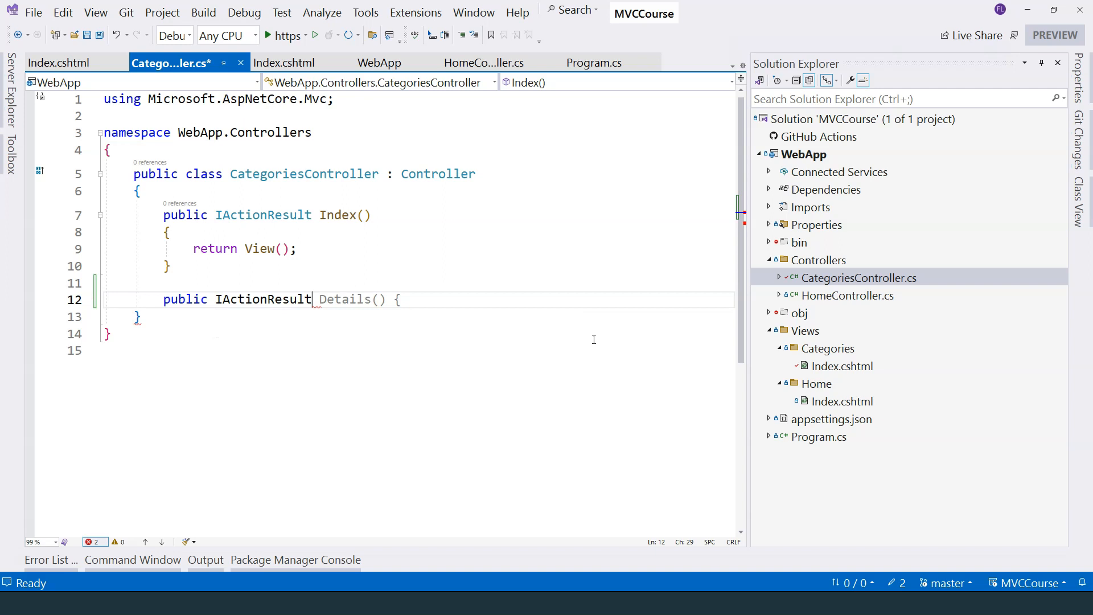
pyautogui.write('Edit(')
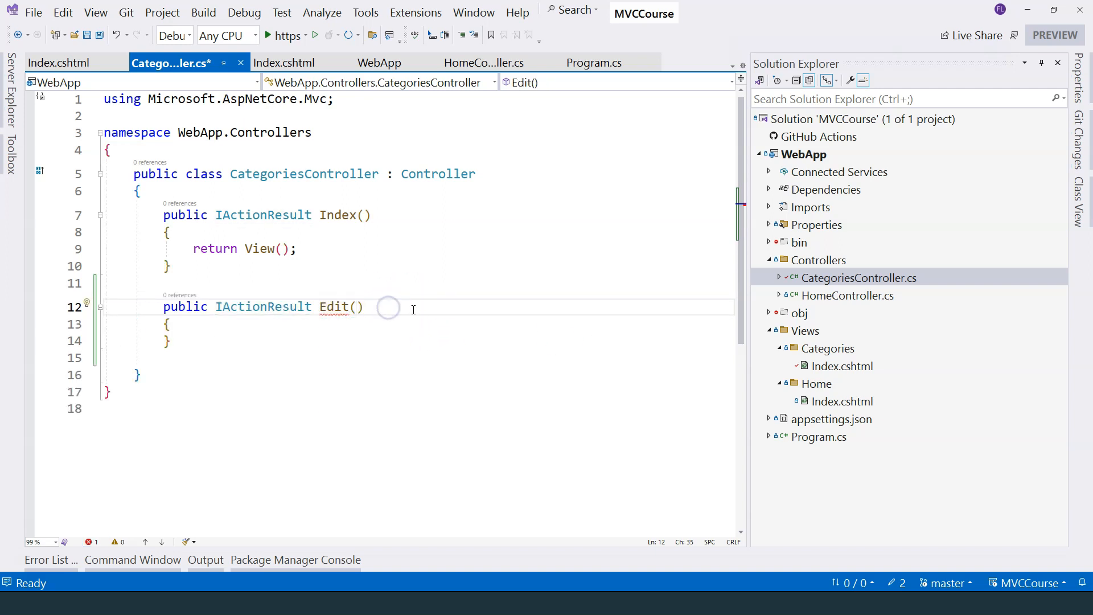
pyautogui.write('i')
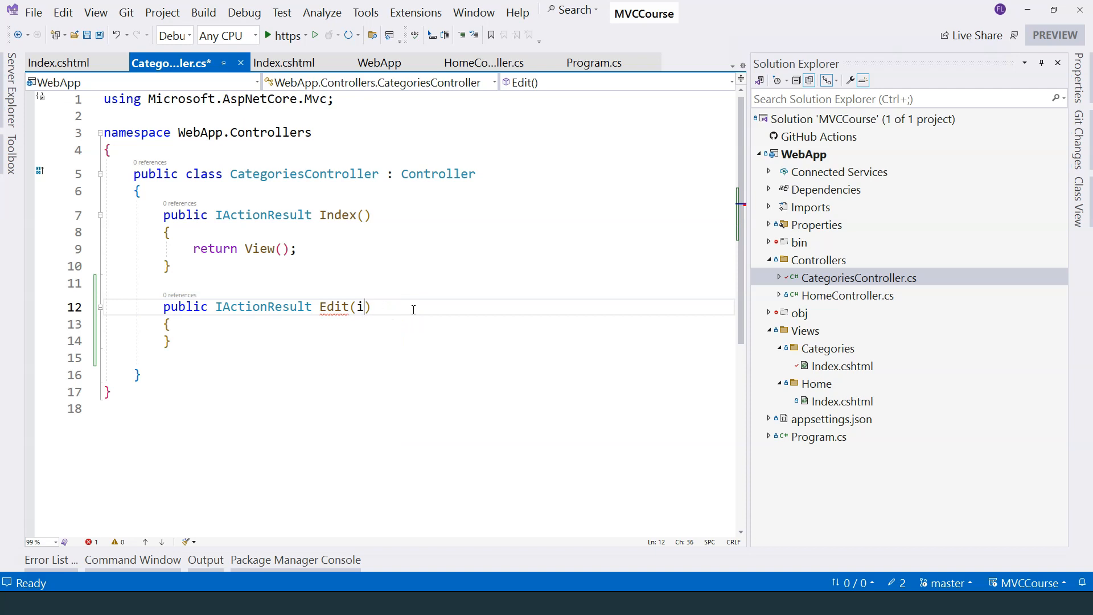
pyautogui.write('nt')
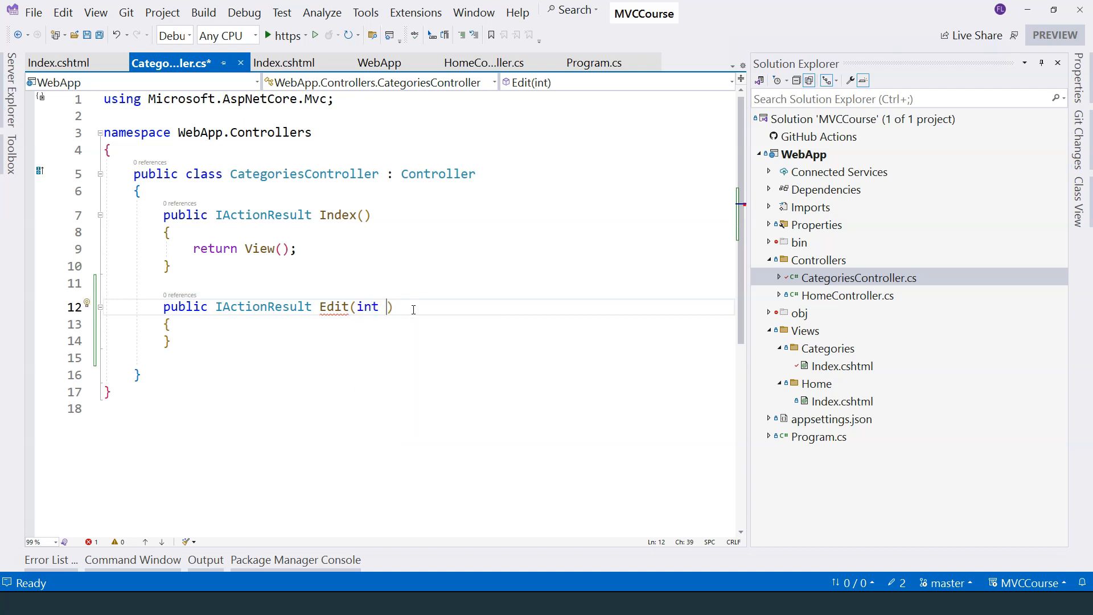
pyautogui.write('id')
pyautogui.write('return View();')
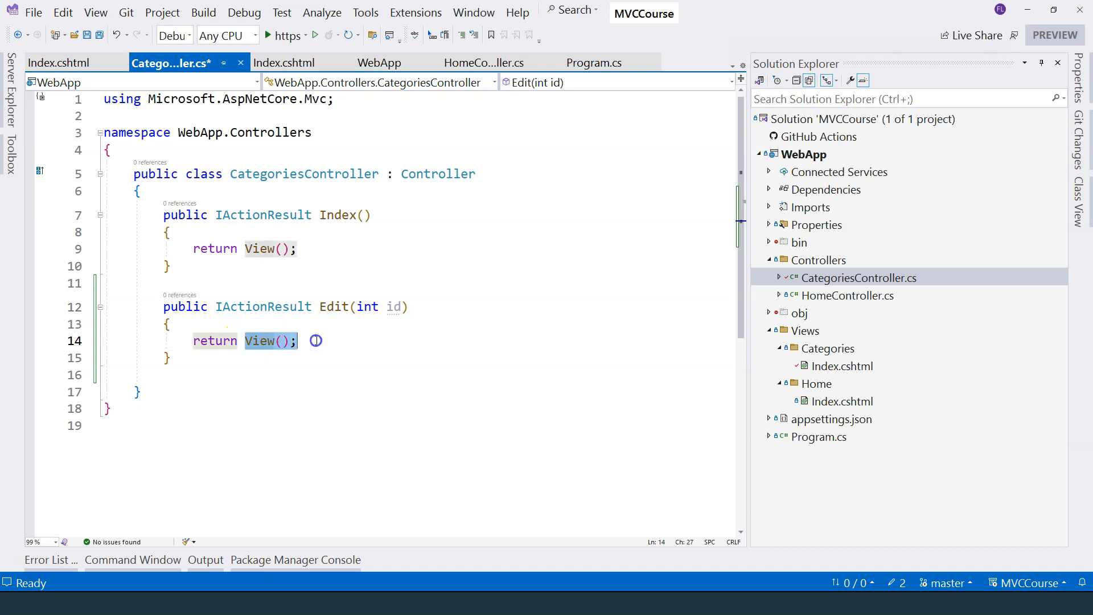
# Start returning new ContentResult, inspecting the ContentResult and ActionResult definitions
pyautogui.write('n')
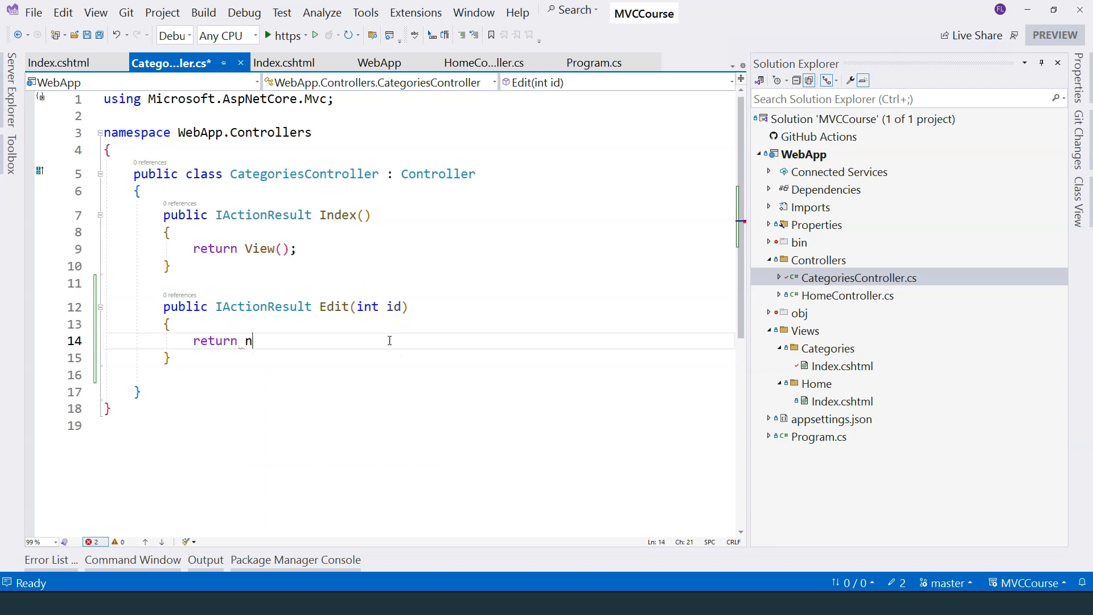
pyautogui.write('ew ContentResult')
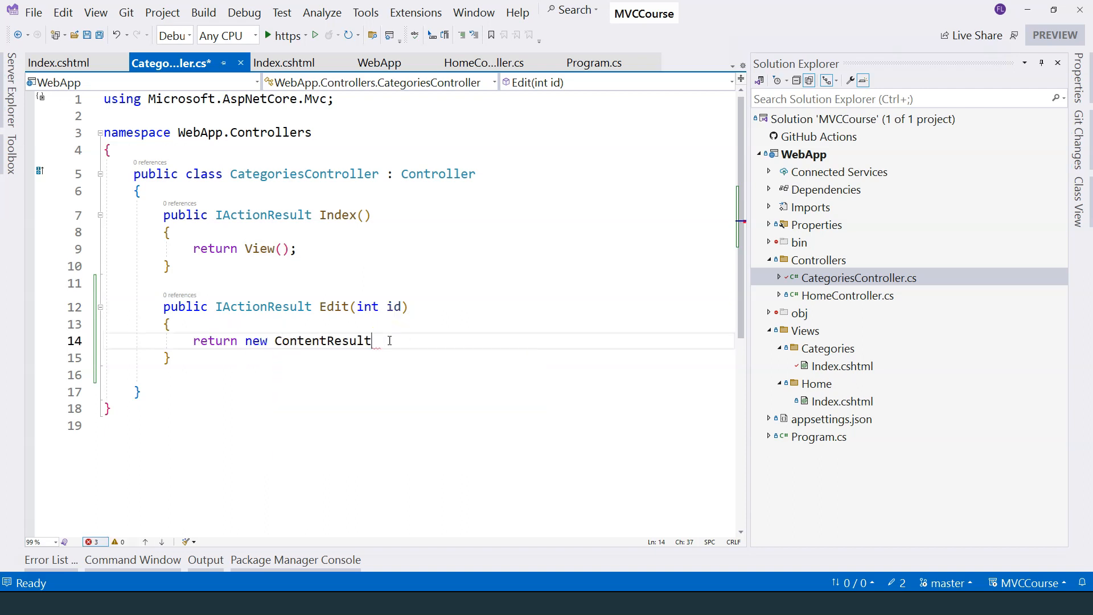
pyautogui.moveTo(279, 307)
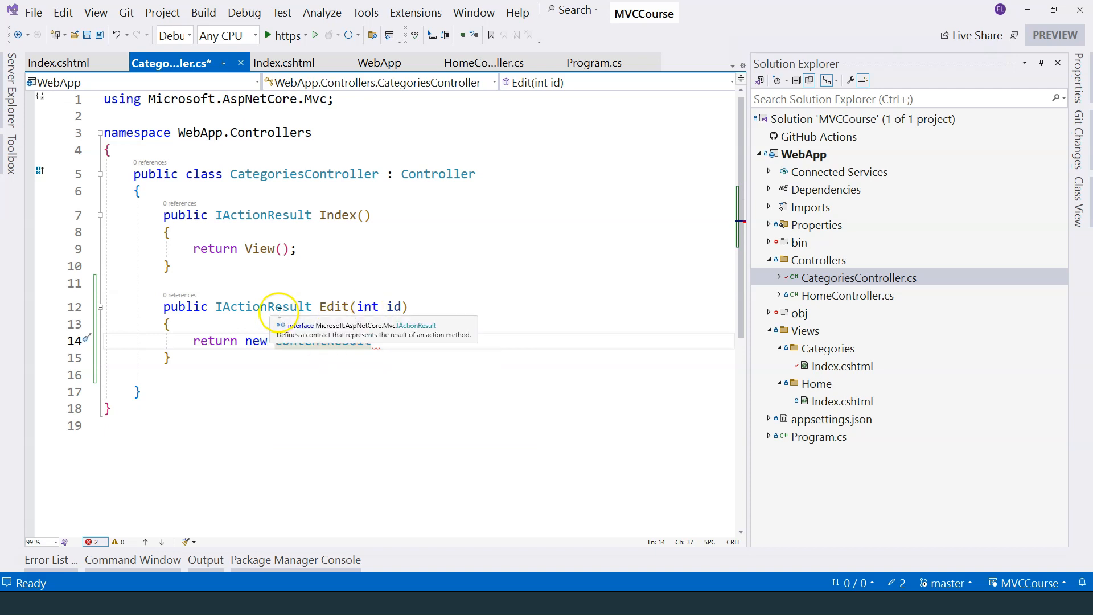
pyautogui.write('ContentResult')
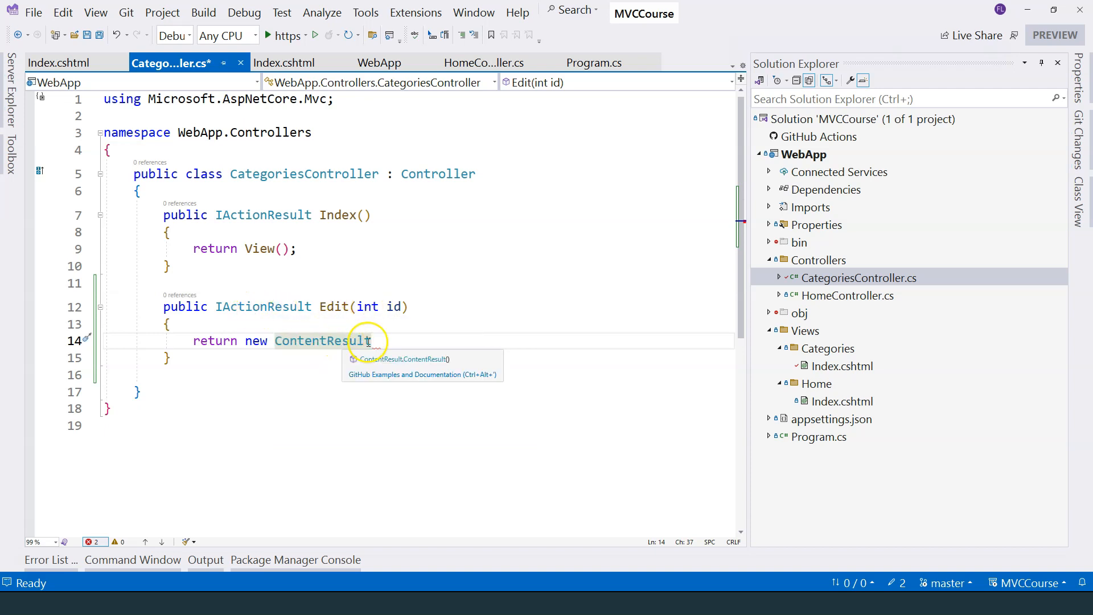
pyautogui.rightClick(324, 341)
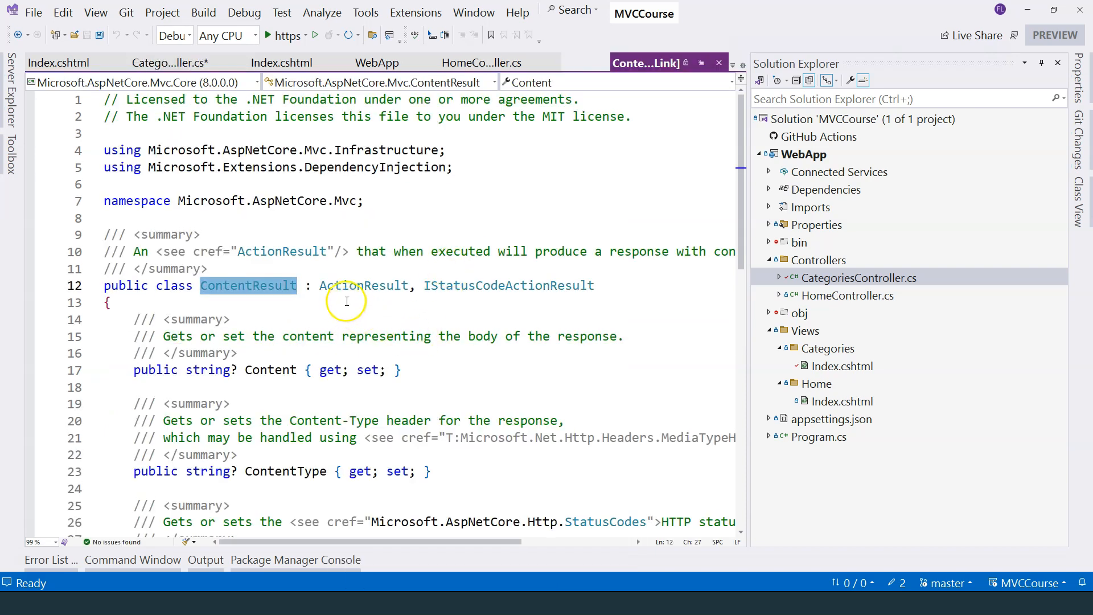
pyautogui.rightClick(347, 286)
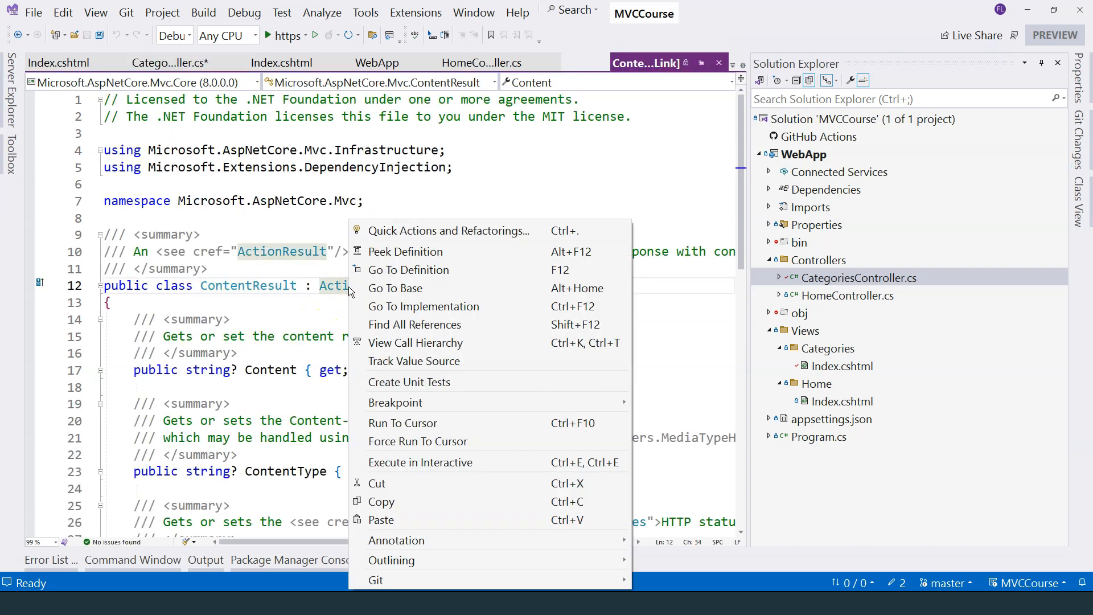
pyautogui.click(409, 270)
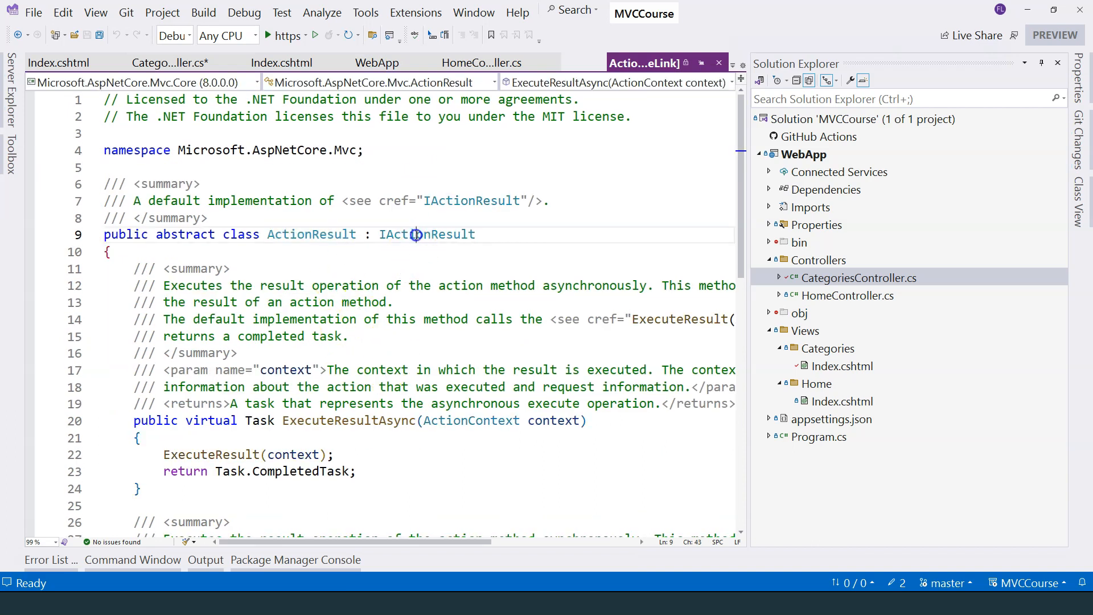
pyautogui.doubleClick(426, 234)
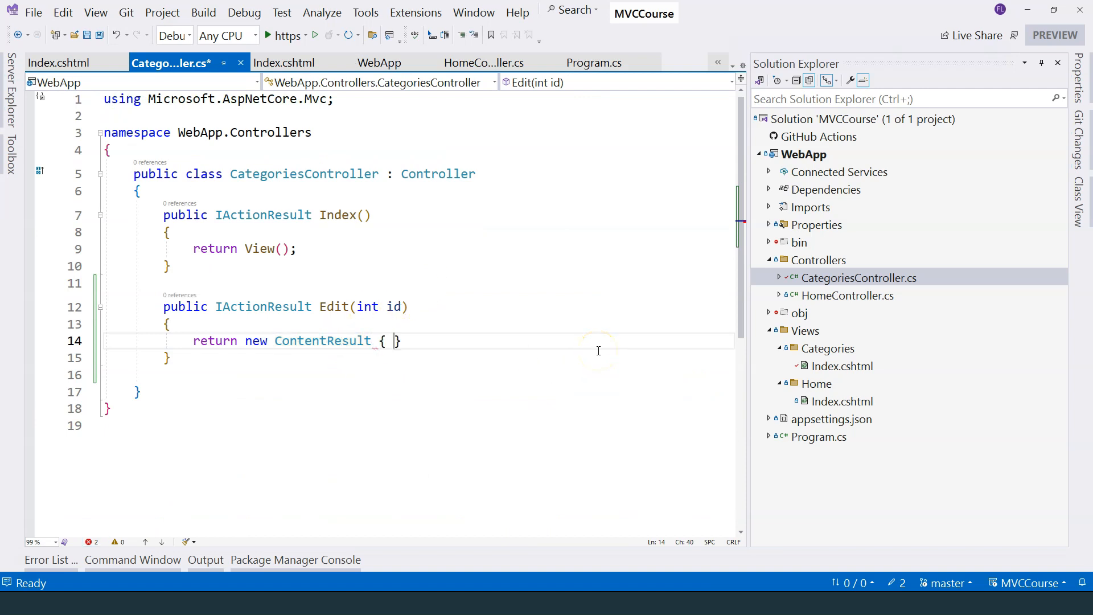
# Set Content = id.ToString() and check the category links in Categories/Index.cshtml
pyautogui.write('Content =')
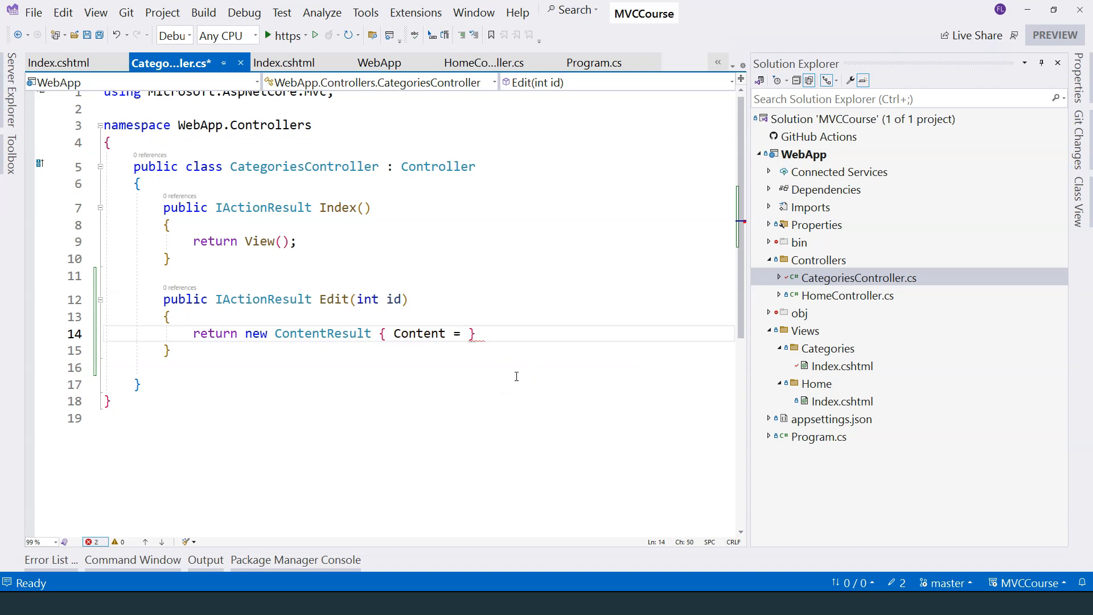
pyautogui.write('id')
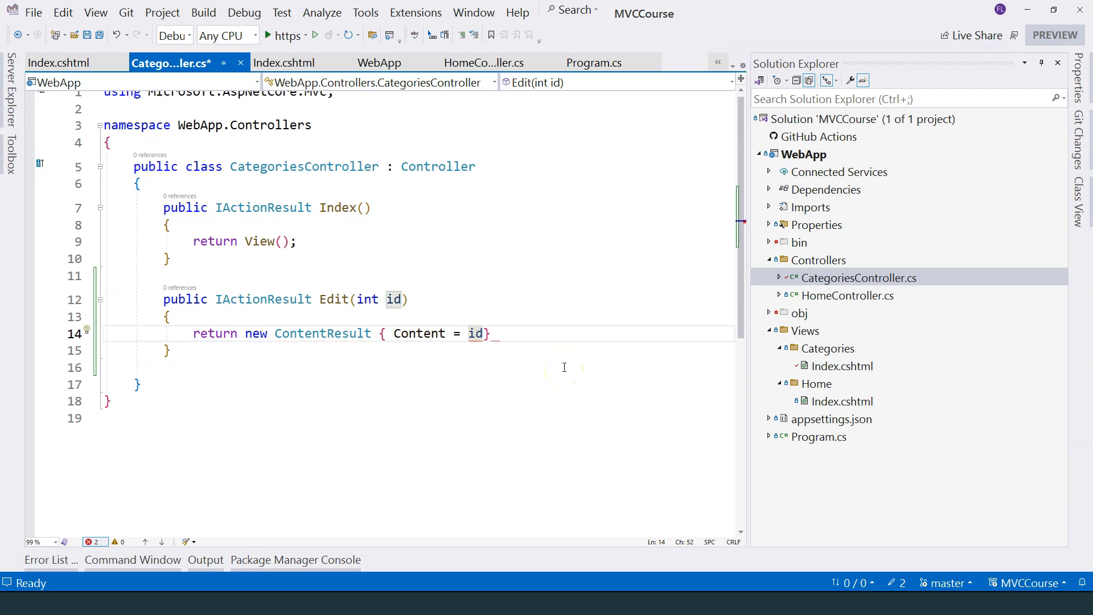
pyautogui.write('.ToString()')
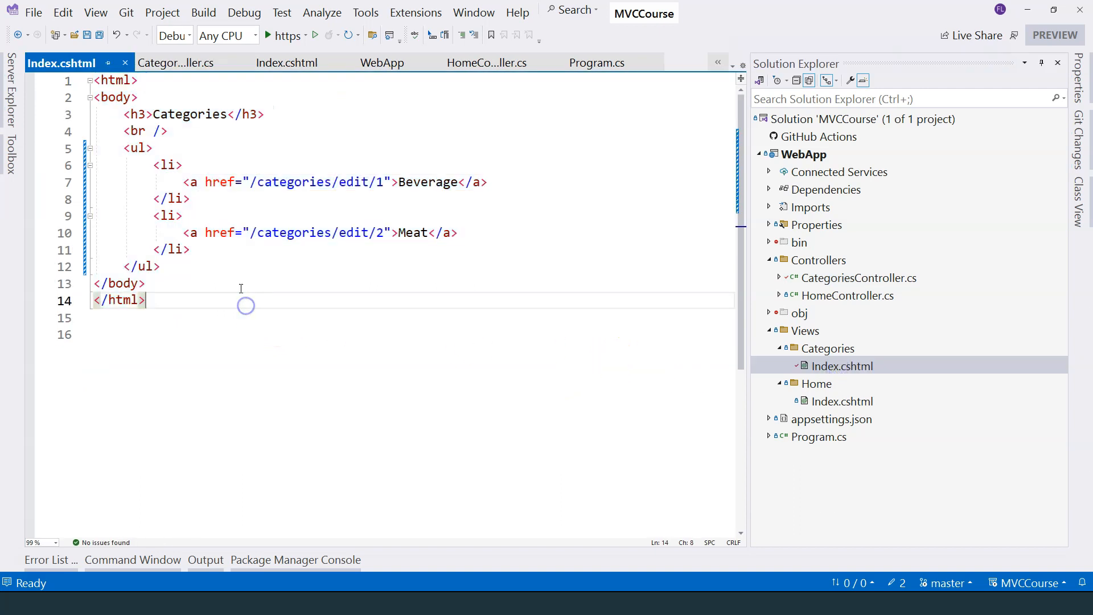
pyautogui.click(182, 232)
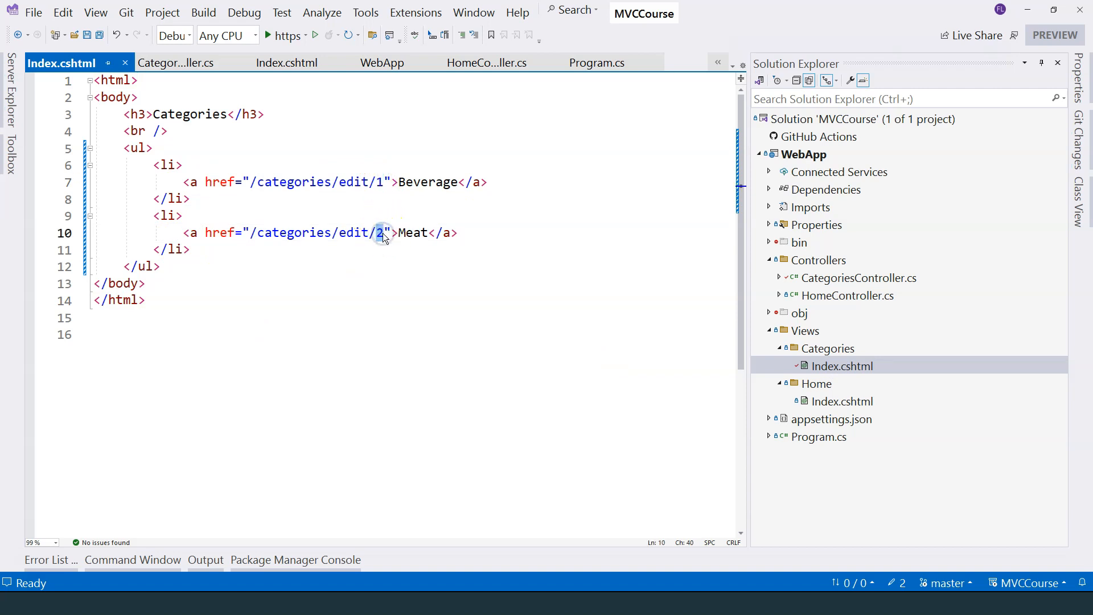
pyautogui.click(170, 62)
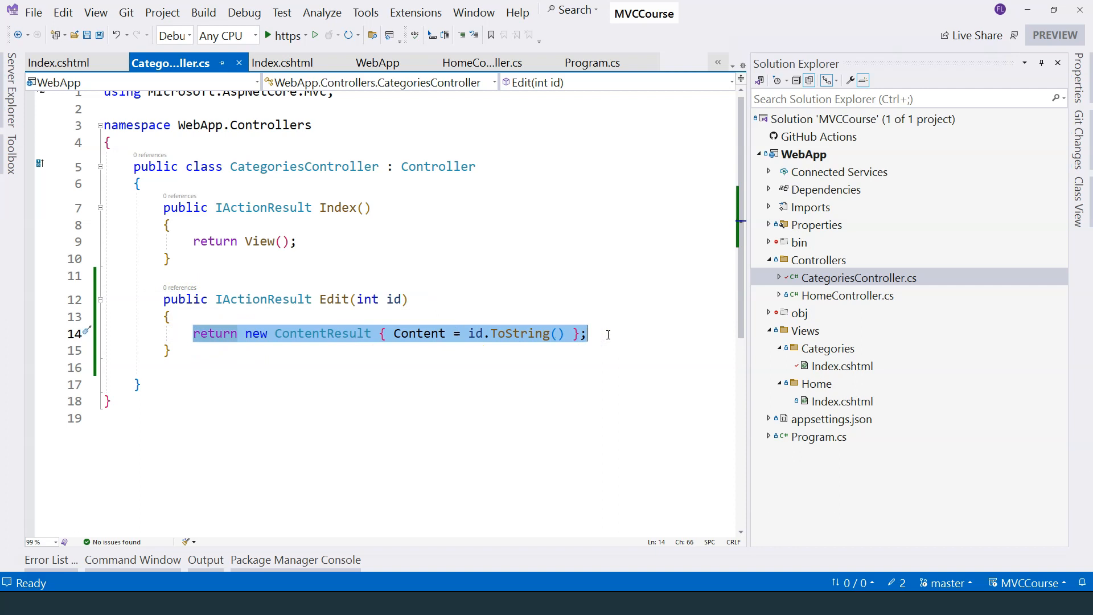
pyautogui.moveTo(344, 132)
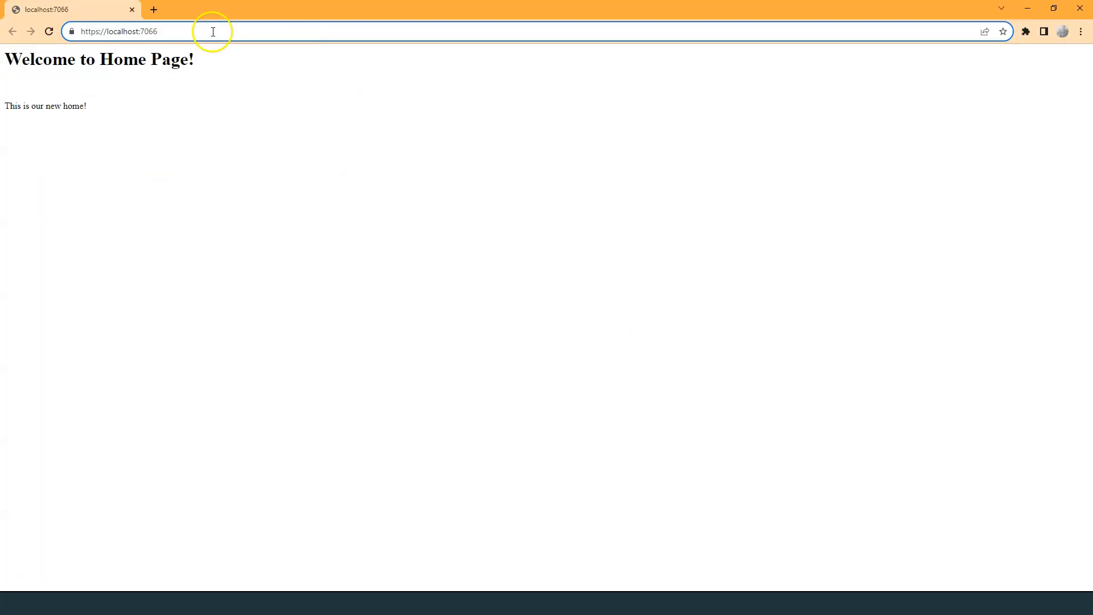
# Append /categories to the localhost address in Chrome
pyautogui.write('/cate')
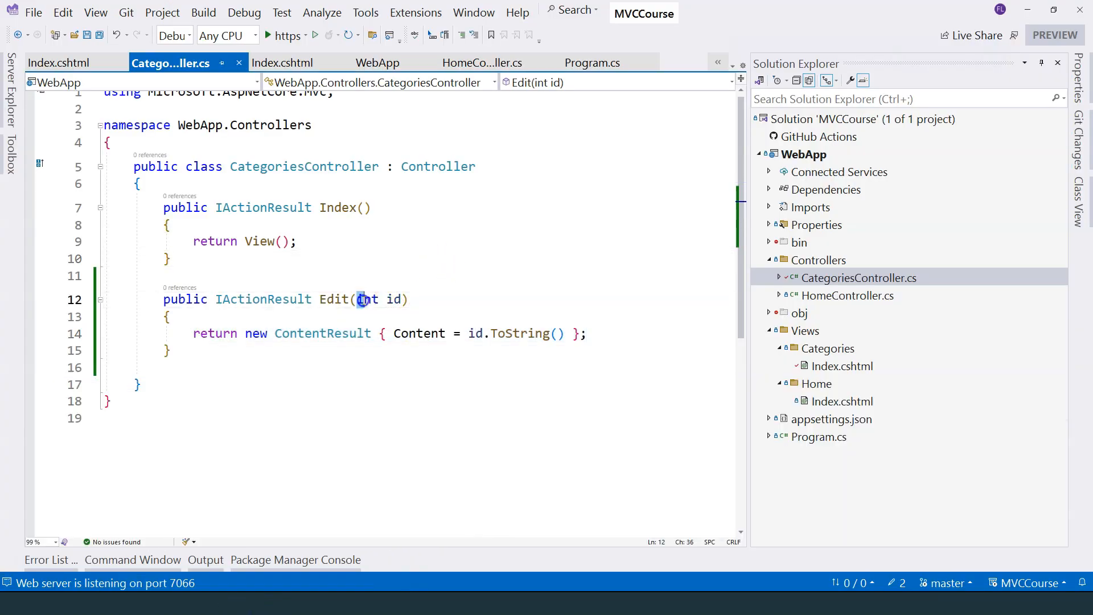
# Try string as the id parameter type, run the app, then settle on int? id
pyautogui.doubleClick(367, 299)
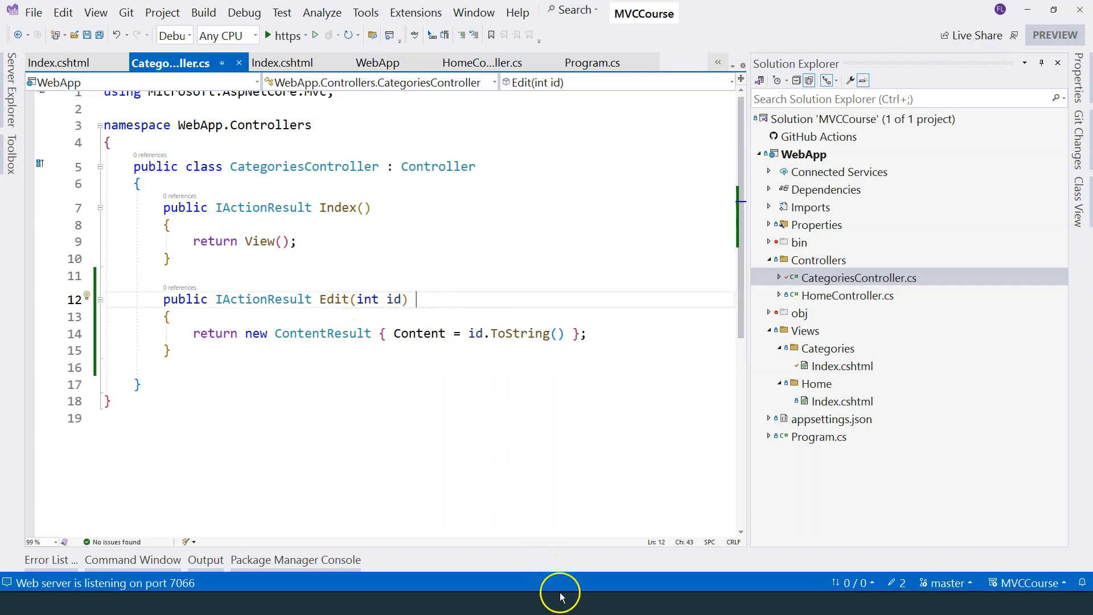
pyautogui.doubleClick(381, 299)
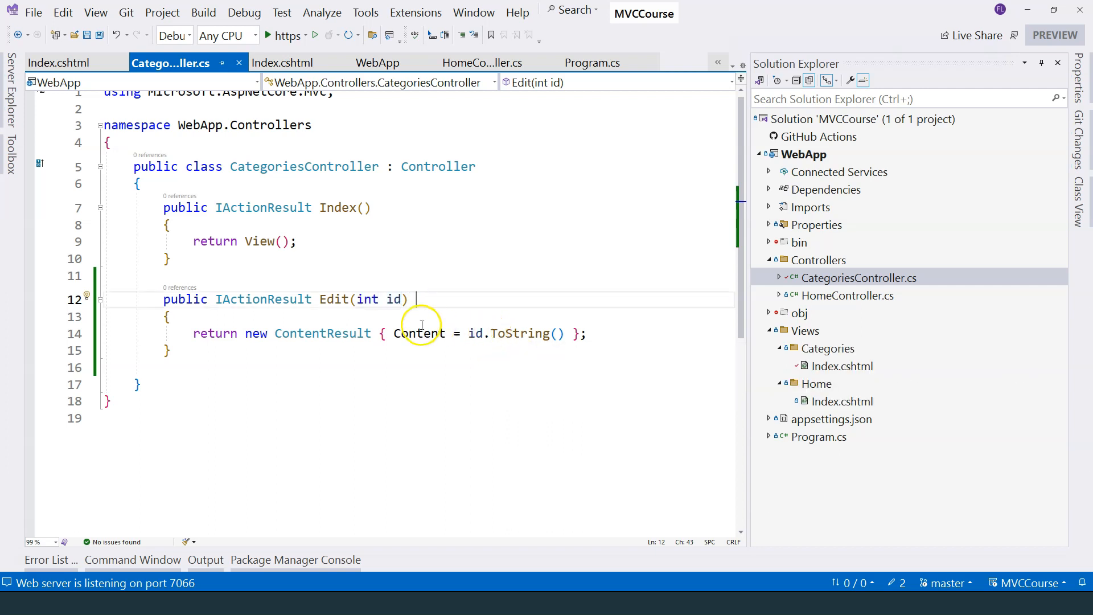
pyautogui.write('string')
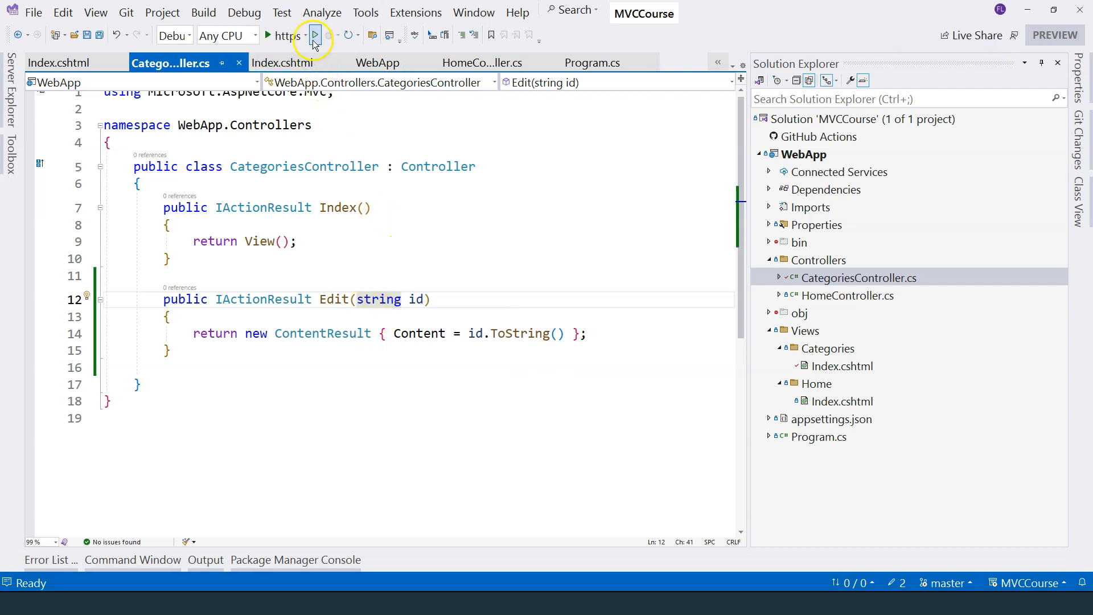
pyautogui.click(314, 36)
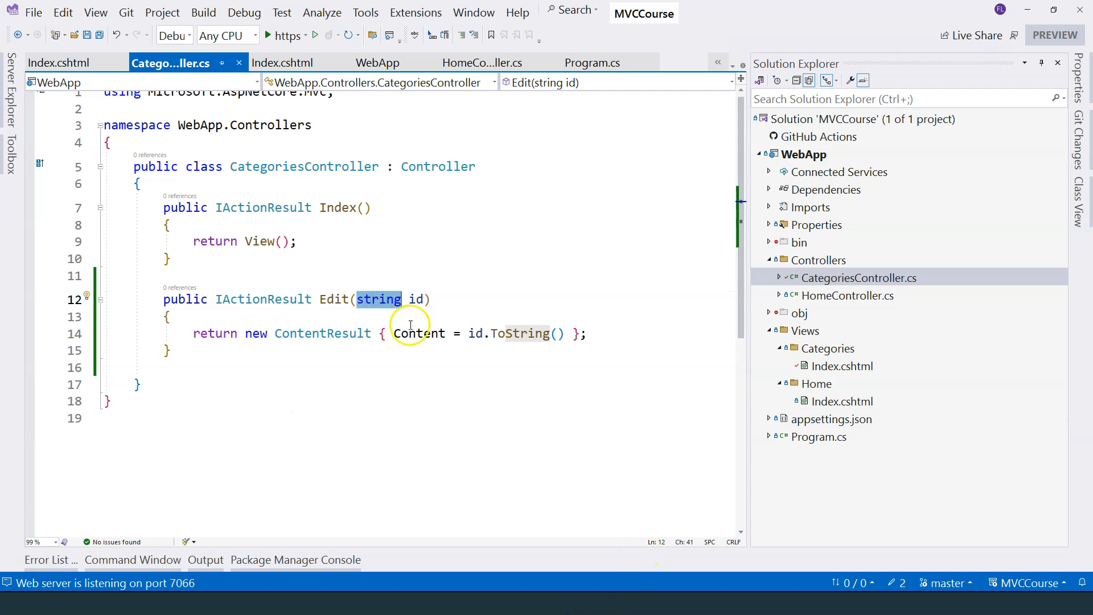
pyautogui.write('int?')
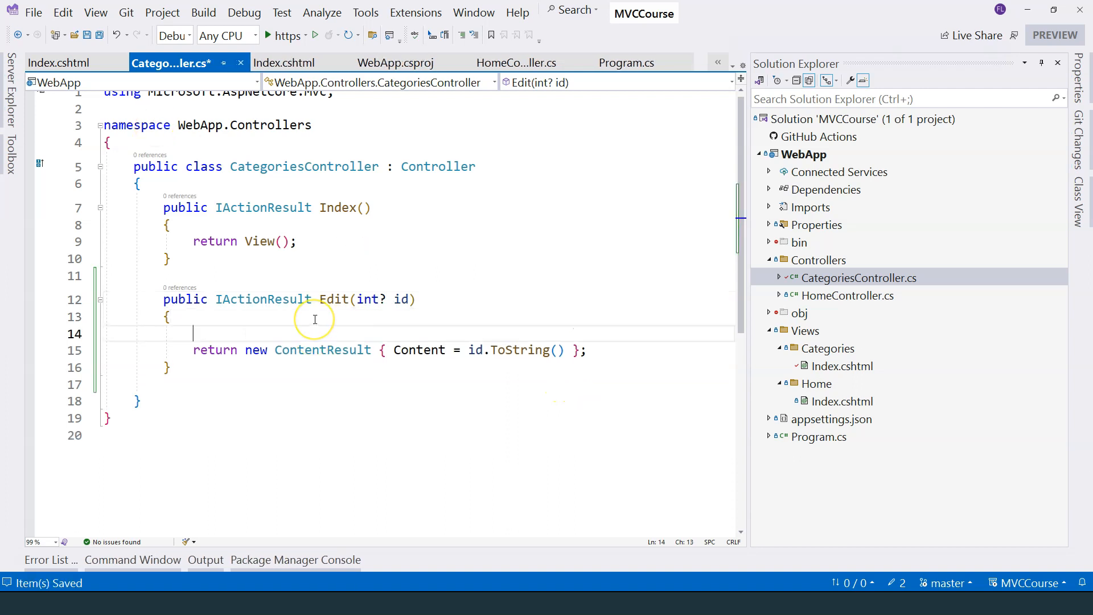
# Wrap the return in if (id.HasValue) with an else returning "null content"
pyautogui.write('if (id == null) {')
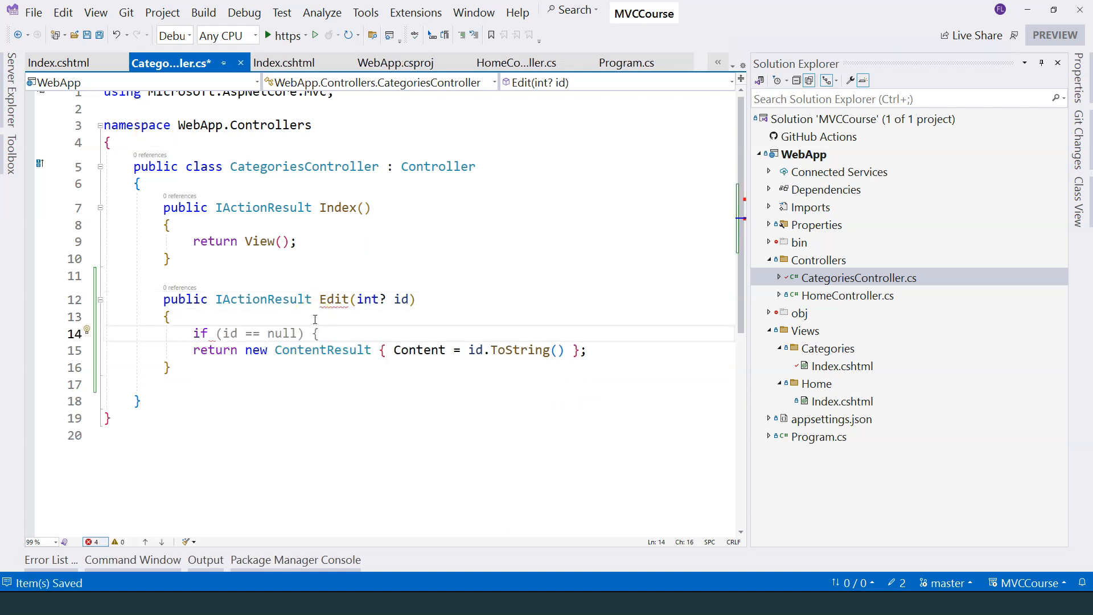
pyautogui.write('id')
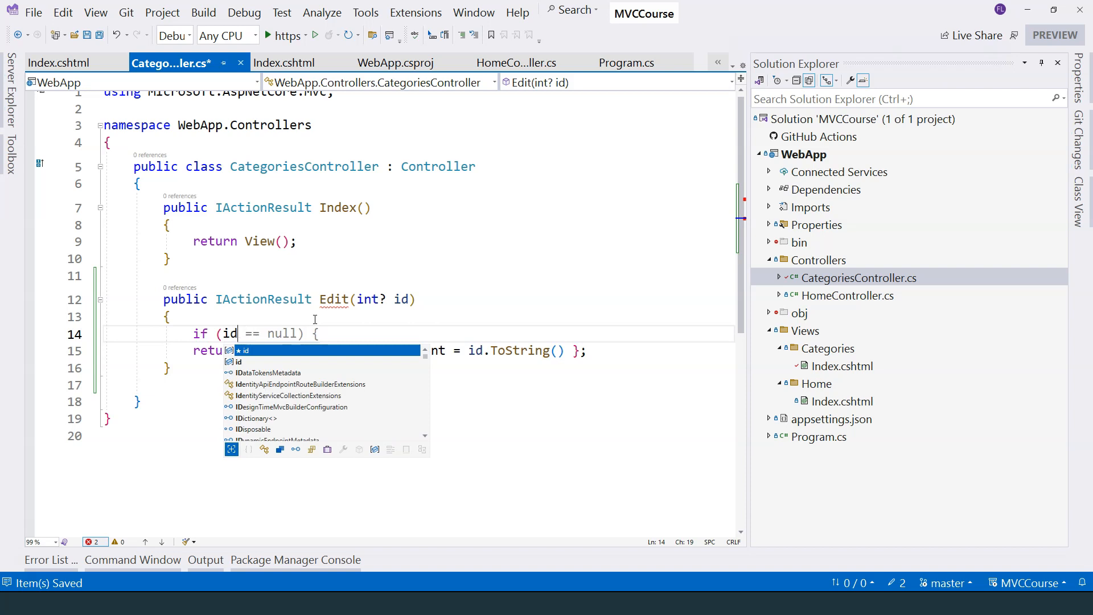
pyautogui.write('.HasValue)')
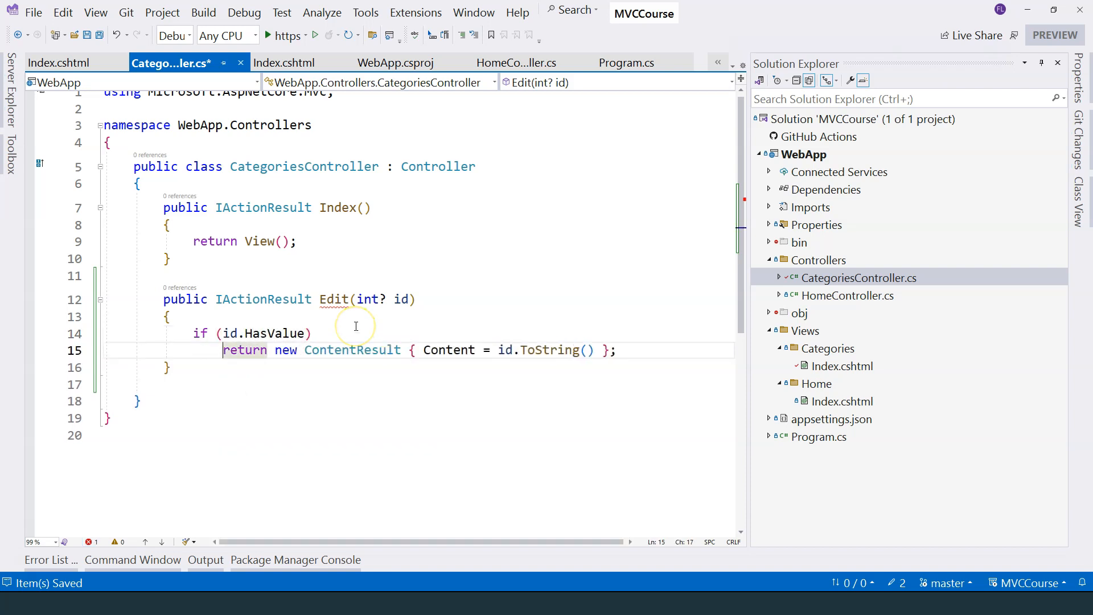
pyautogui.write('else')
pyautogui.write('return new ContentResult { Content = " };')
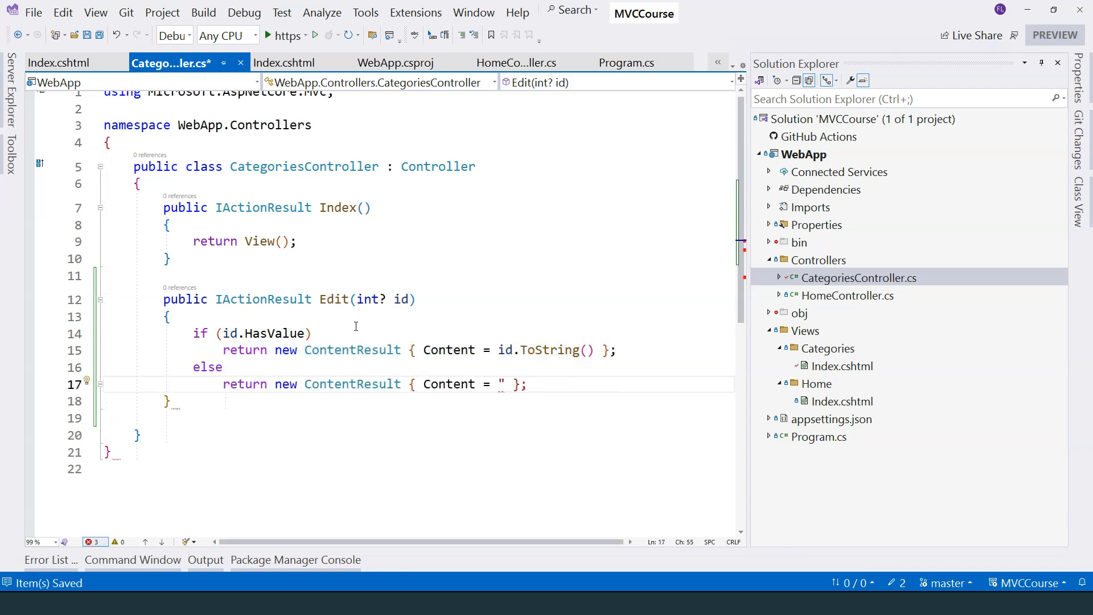
pyautogui.write('null content"')
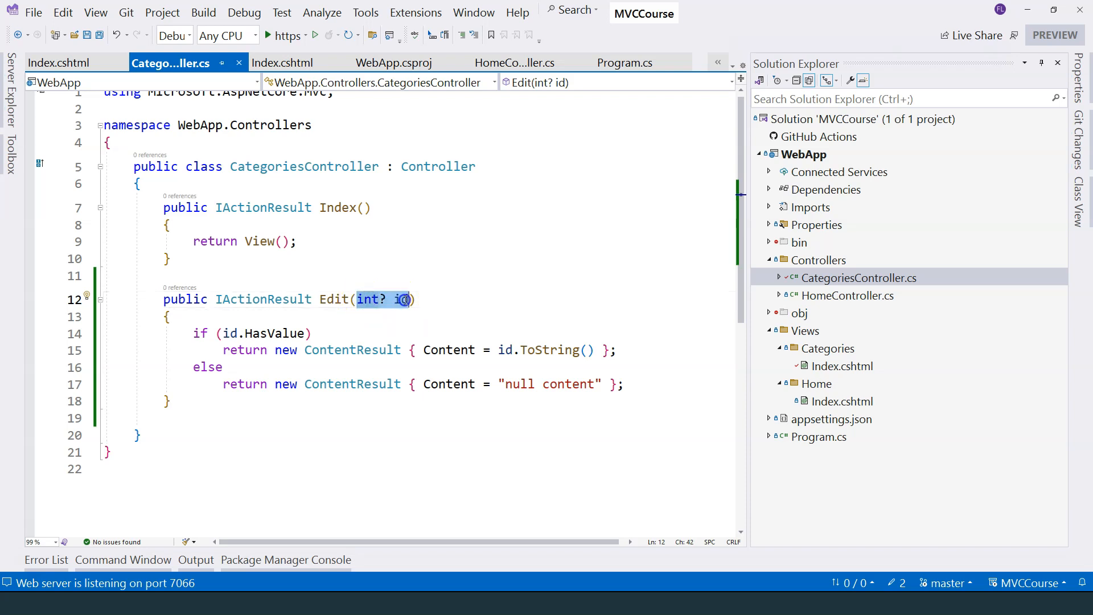
pyautogui.moveTo(401, 299)
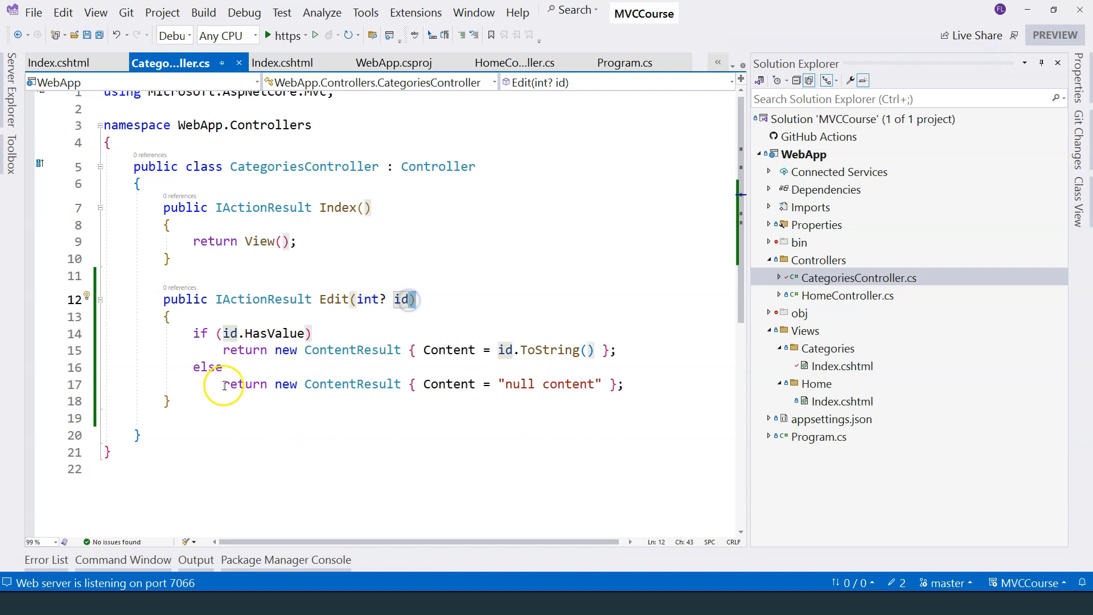
# Select the "null content" return line to review the Edit method
pyautogui.moveTo(223, 385); pyautogui.dragTo(628, 384)
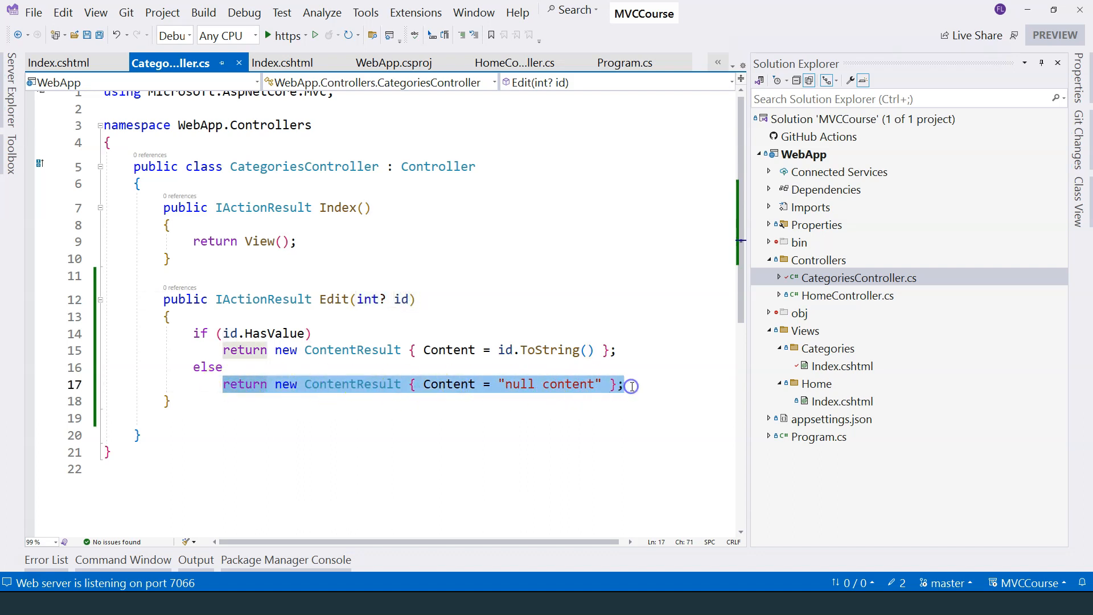